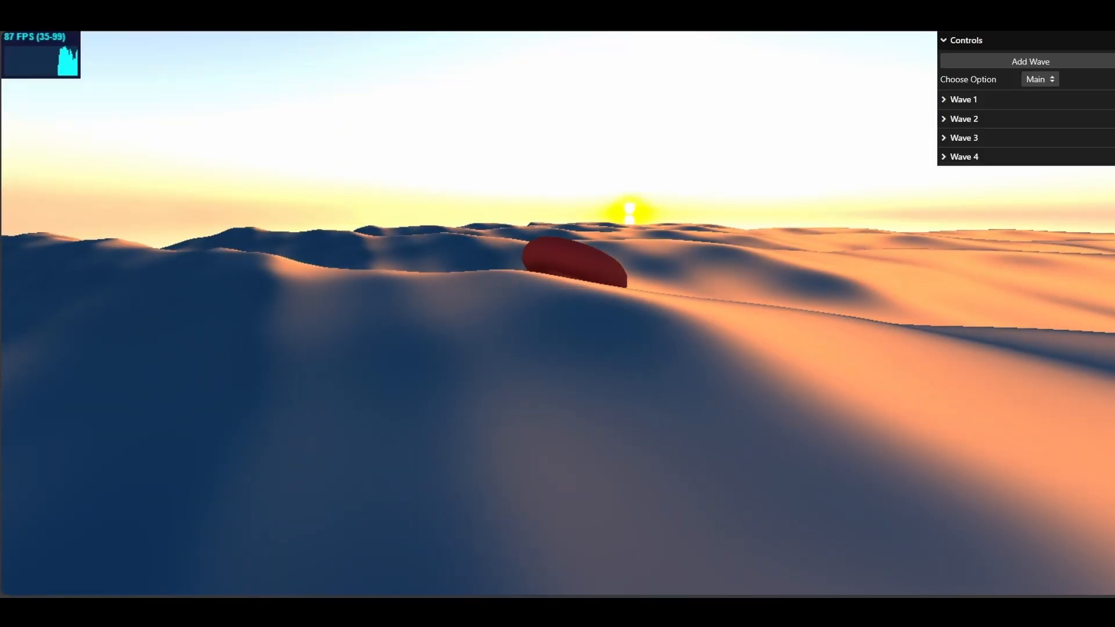
# Step: Reopen the Controls panel, expand the Wave 1 folder and nudge its amplitude slider
pyautogui.click(965, 39)
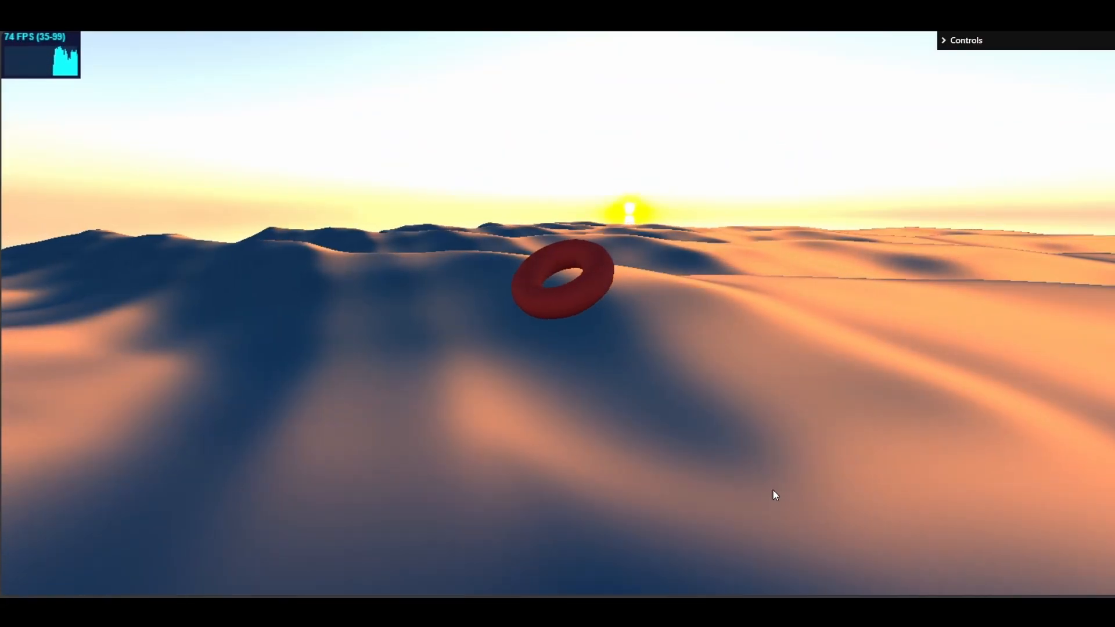
pyautogui.click(965, 39)
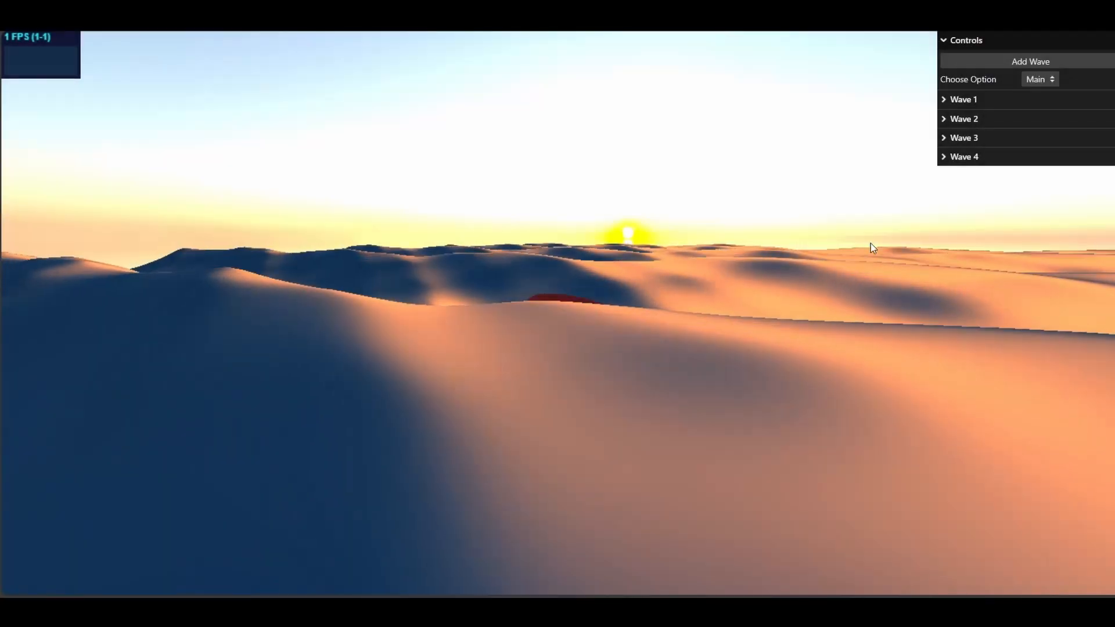
pyautogui.click(1052, 79)
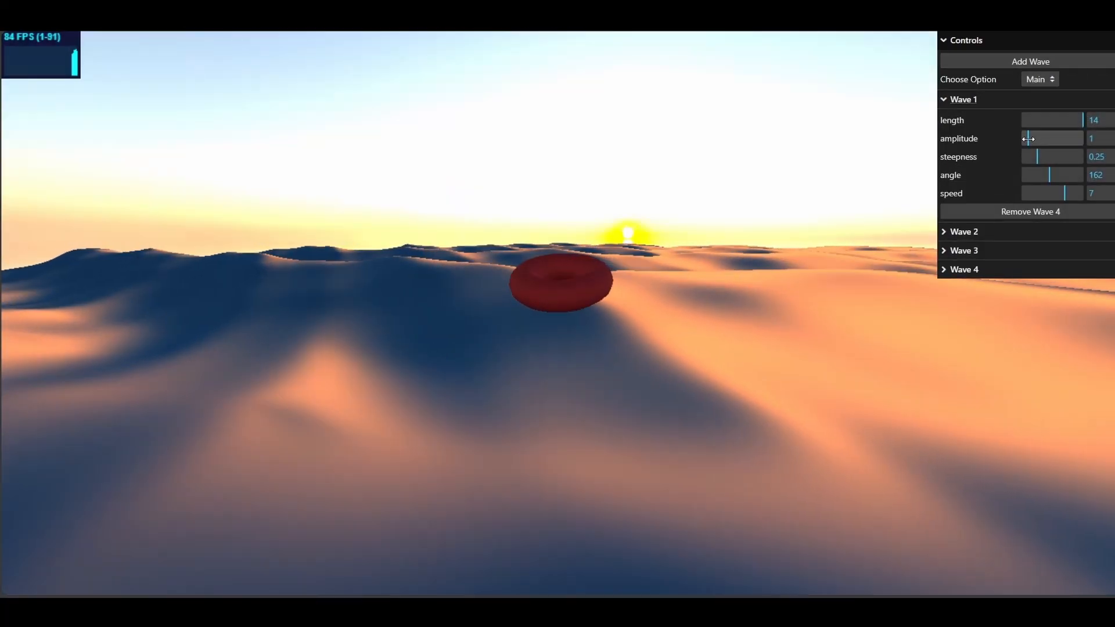
pyautogui.moveTo(1031, 138); pyautogui.dragTo(1082, 138)
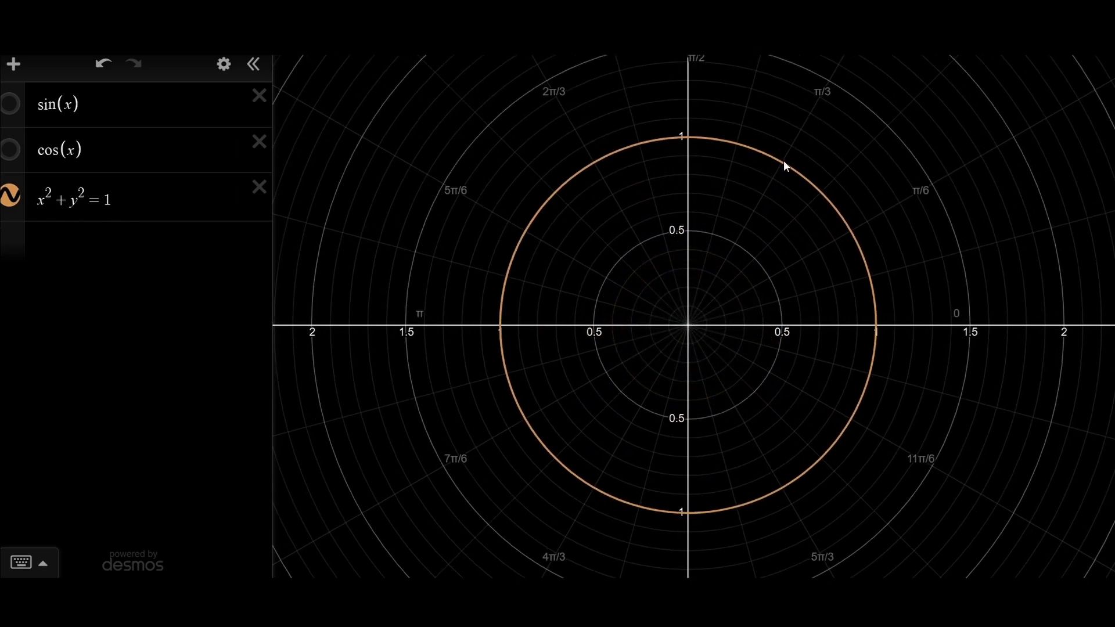
pyautogui.click(875, 325)
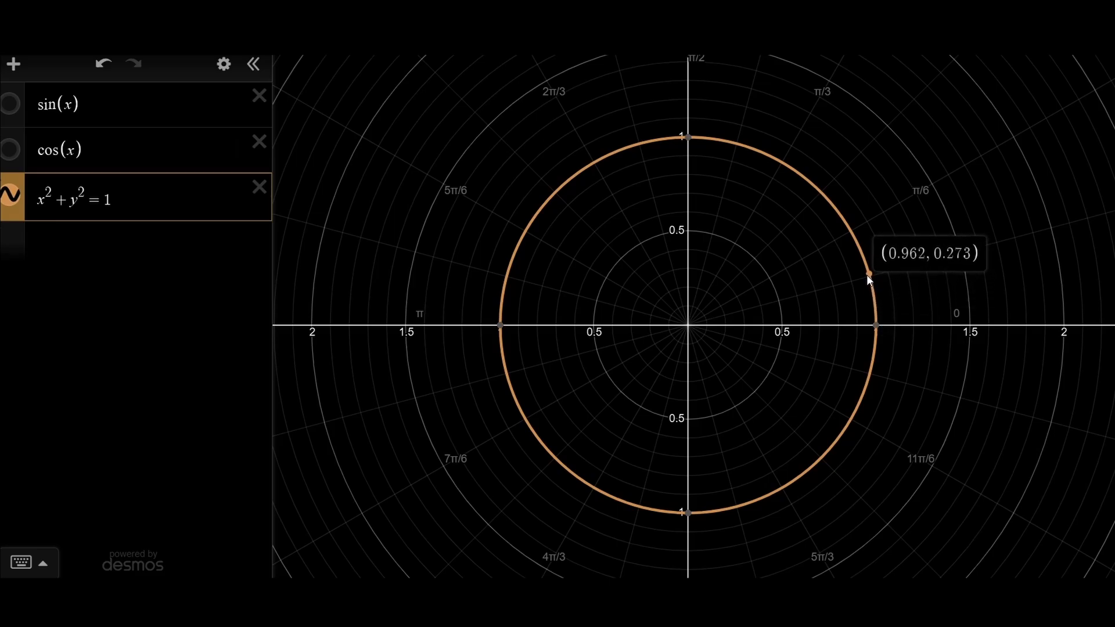
pyautogui.moveTo(872, 278); pyautogui.dragTo(928, 192)
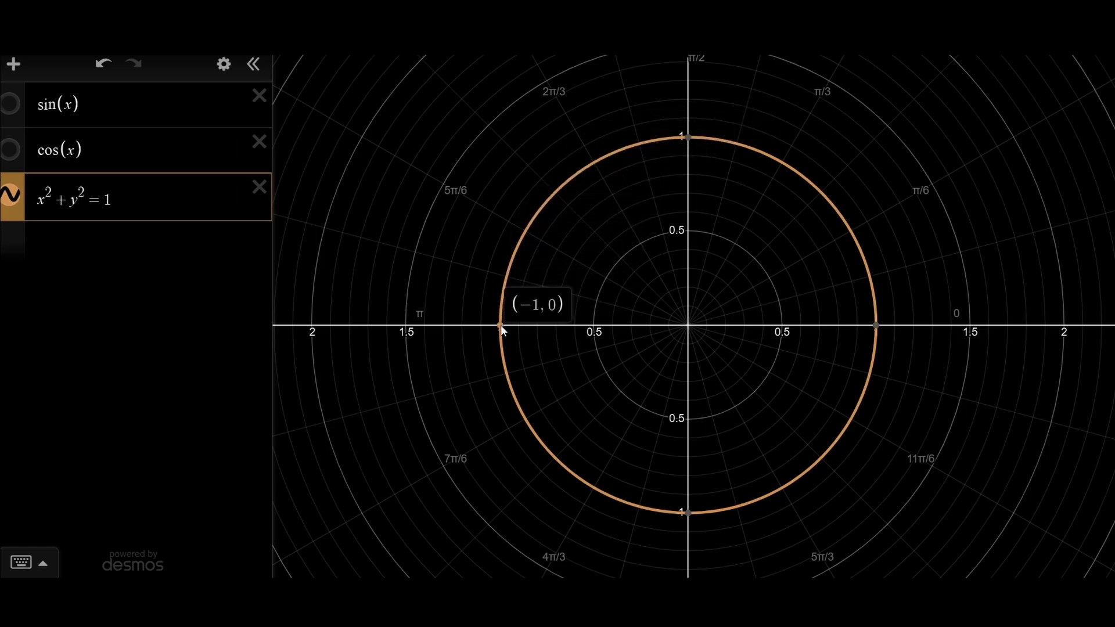
pyautogui.moveTo(687, 519)
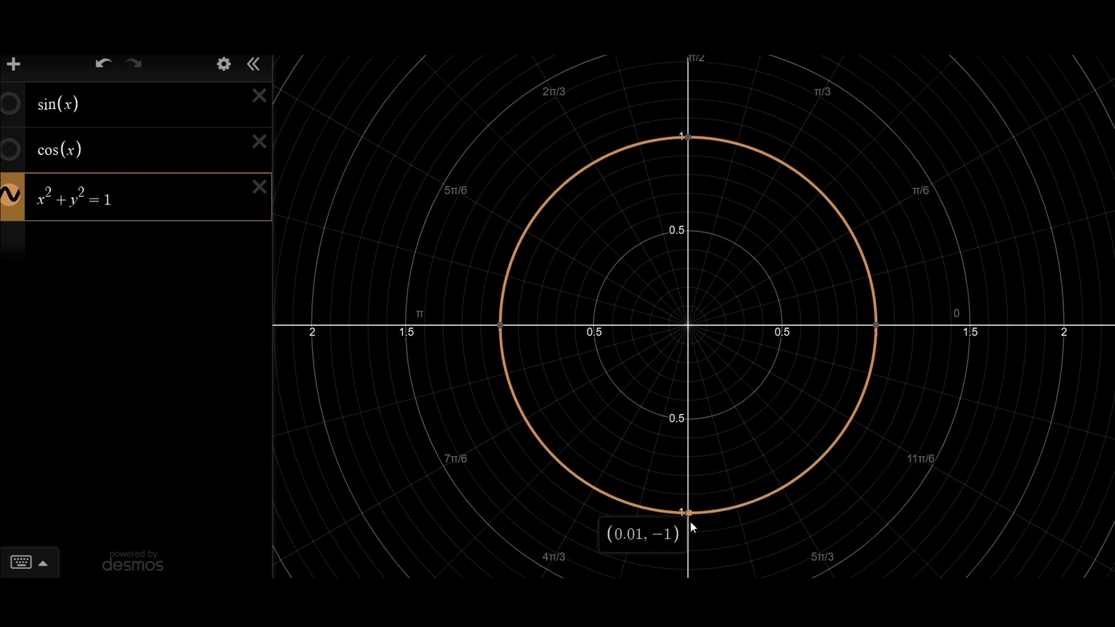
pyautogui.moveTo(857, 241)
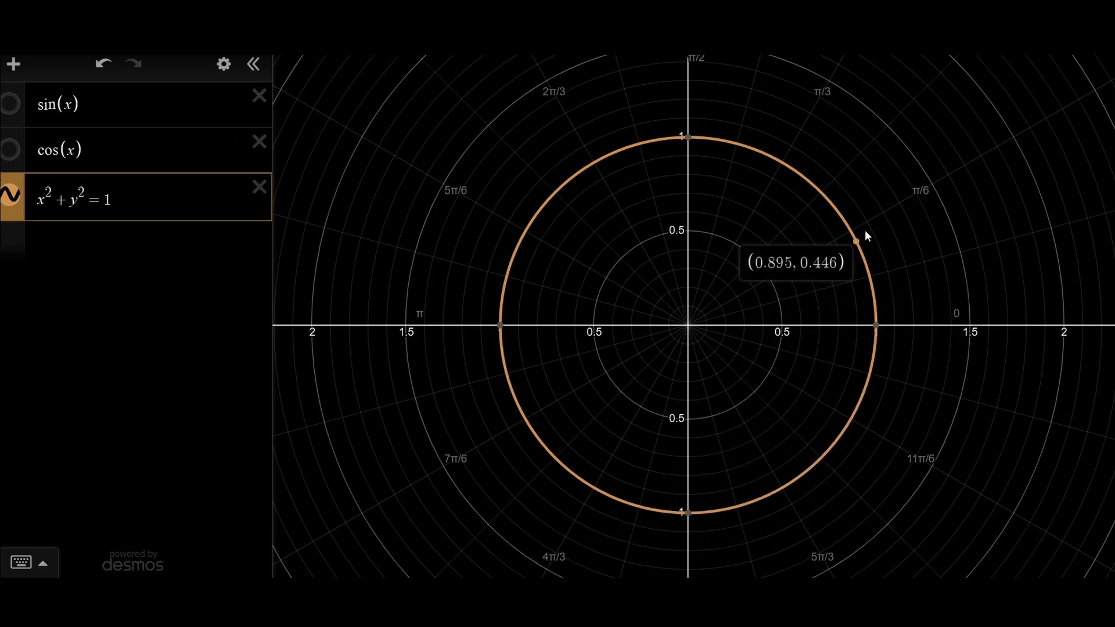
pyautogui.moveTo(866, 229)
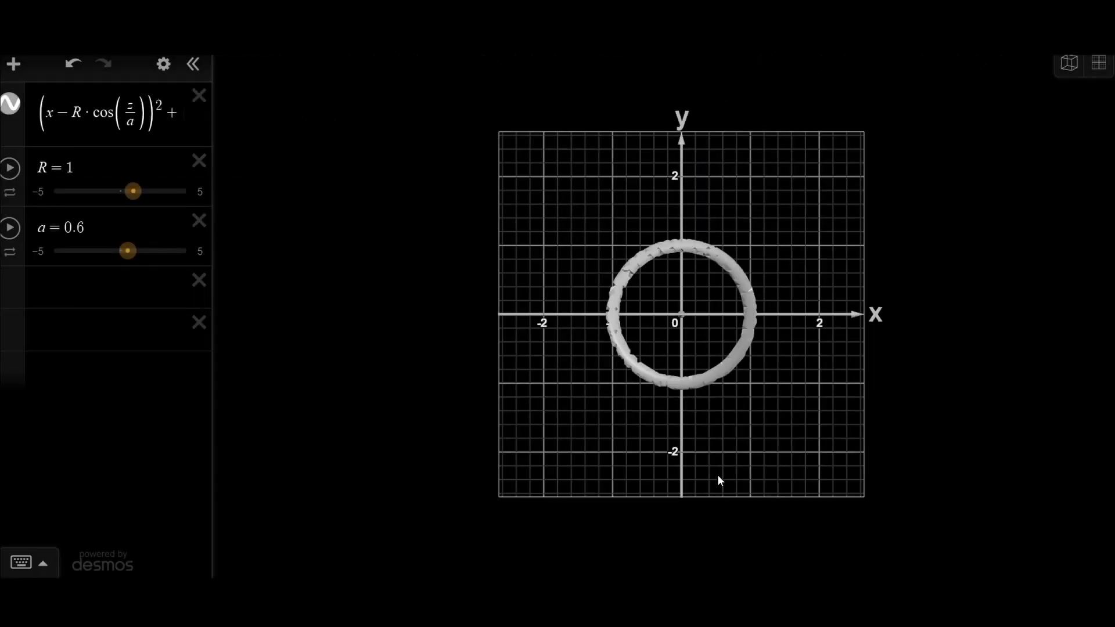
pyautogui.moveTo(839, 485)
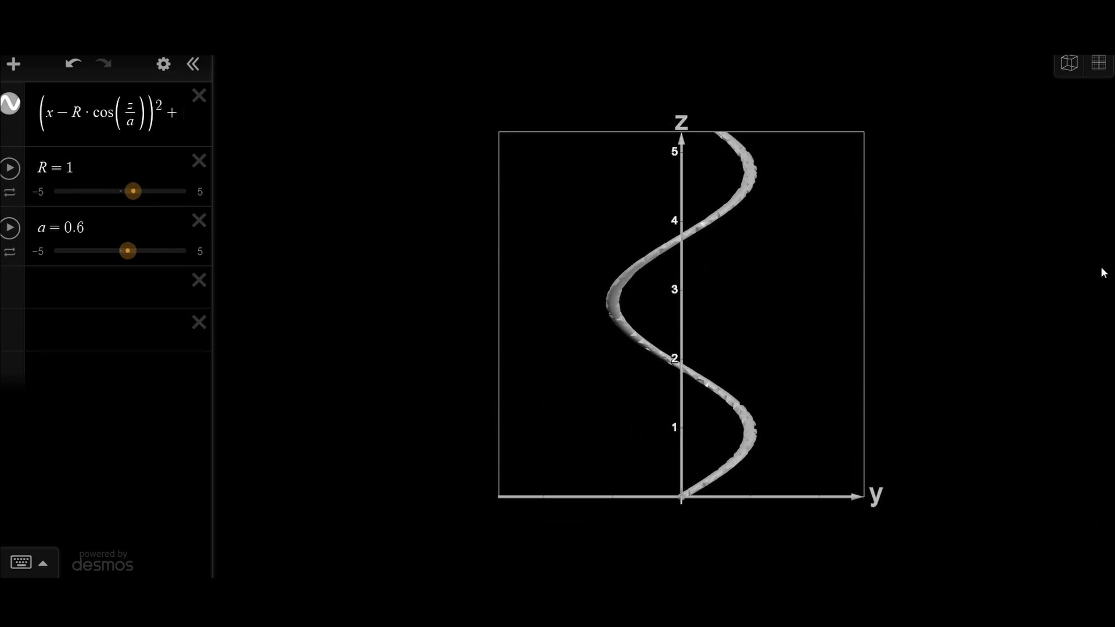
pyautogui.moveTo(1052, 466)
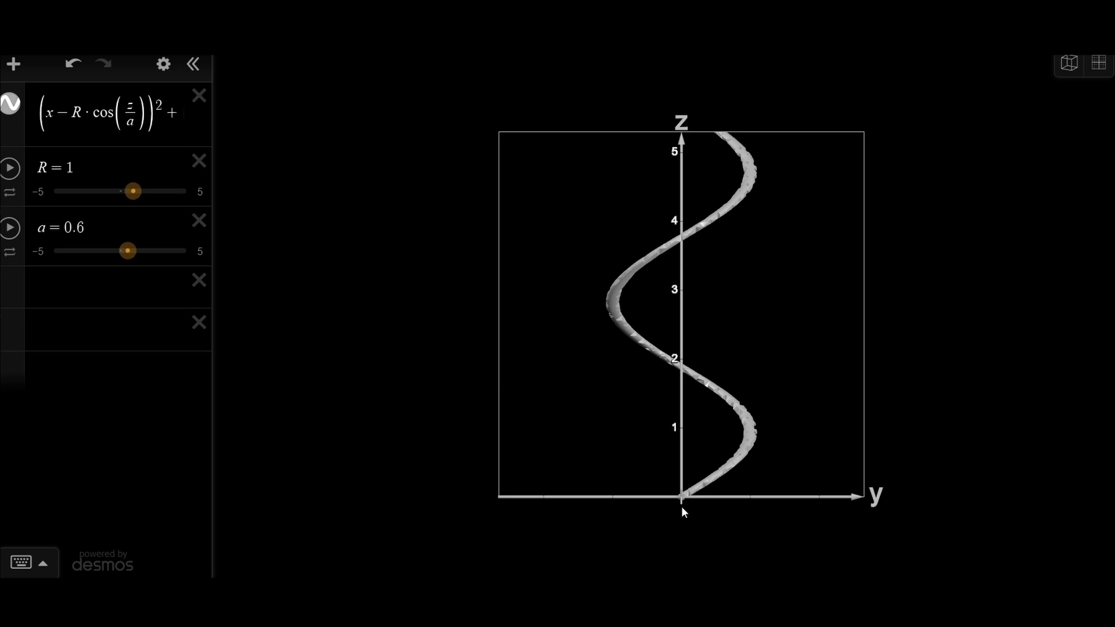
pyautogui.moveTo(740, 469)
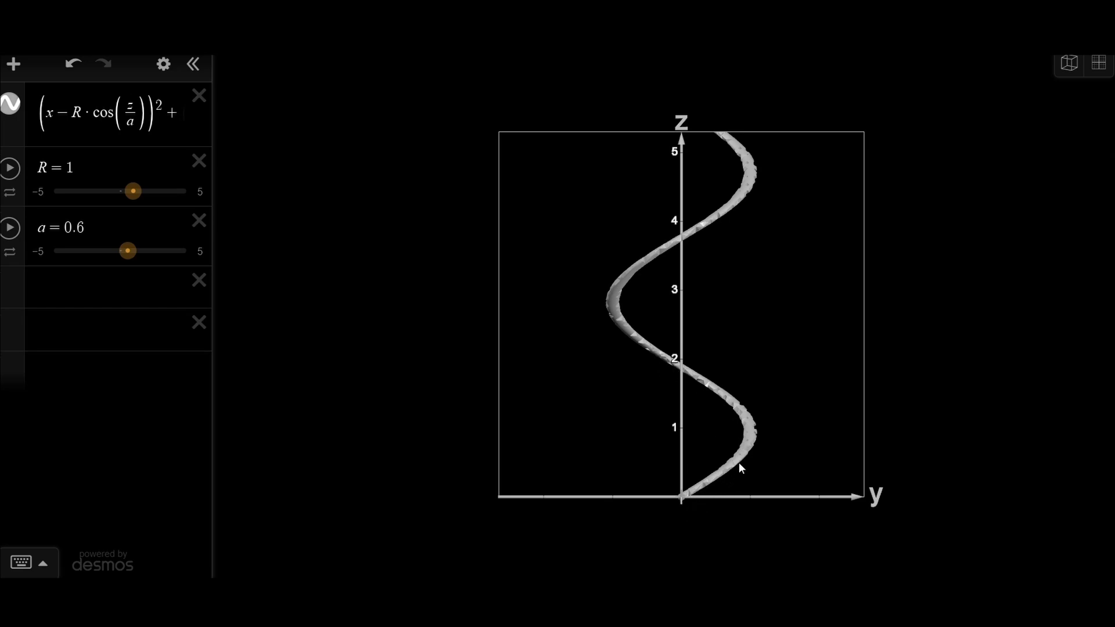
pyautogui.moveTo(926, 559)
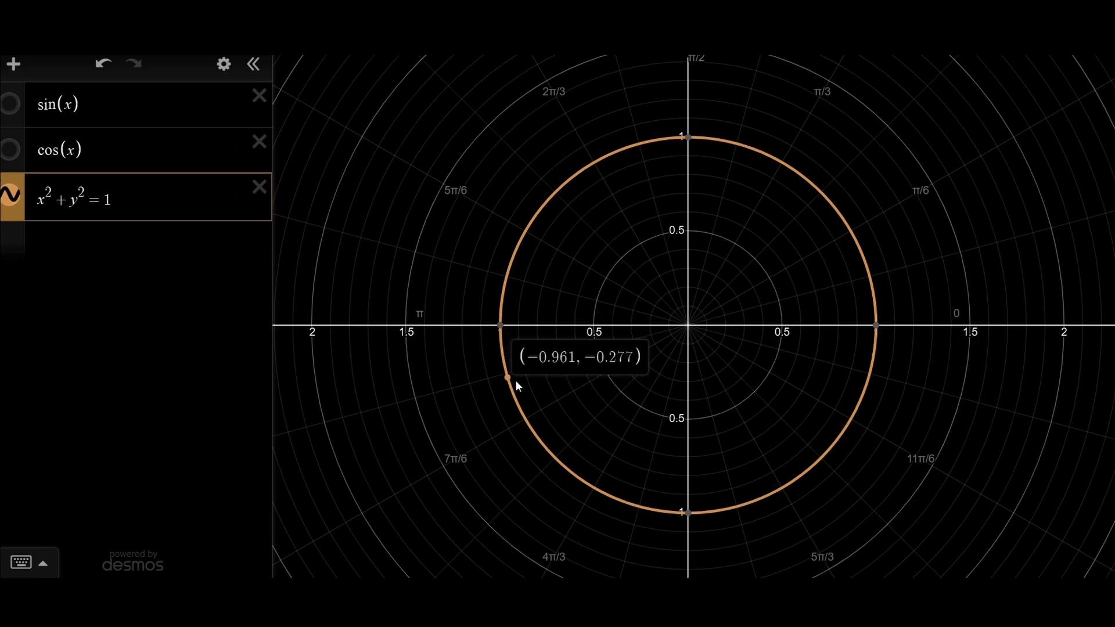
# Step: Trace along the unit circle to read coordinates down to its lower-right portion
pyautogui.moveTo(507, 378); pyautogui.dragTo(685, 513)
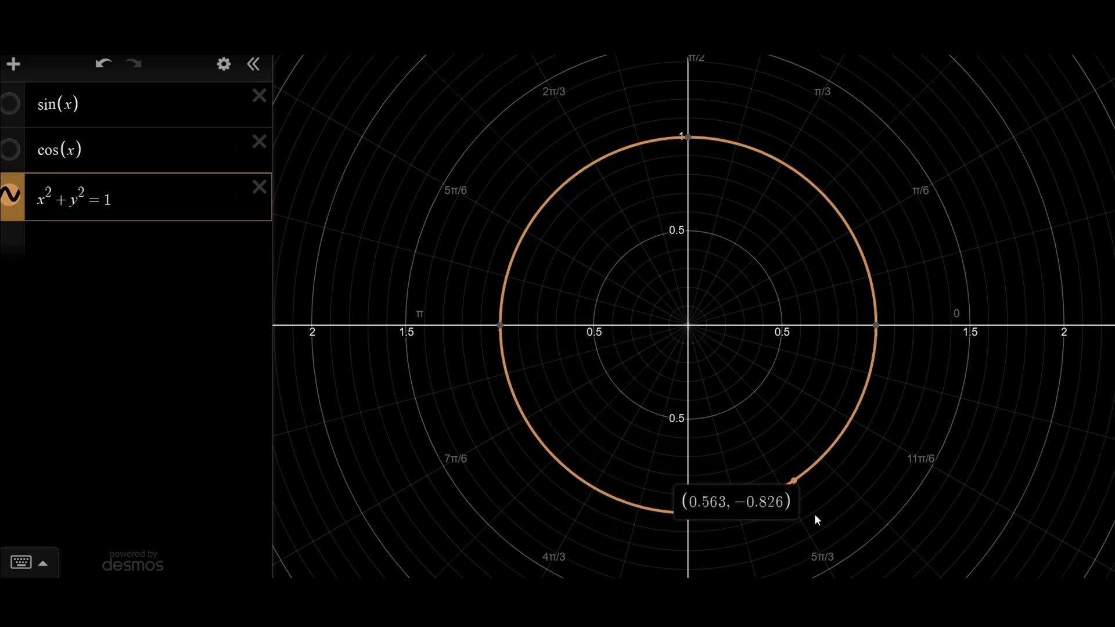
pyautogui.moveTo(852, 232)
pyautogui.write('2')
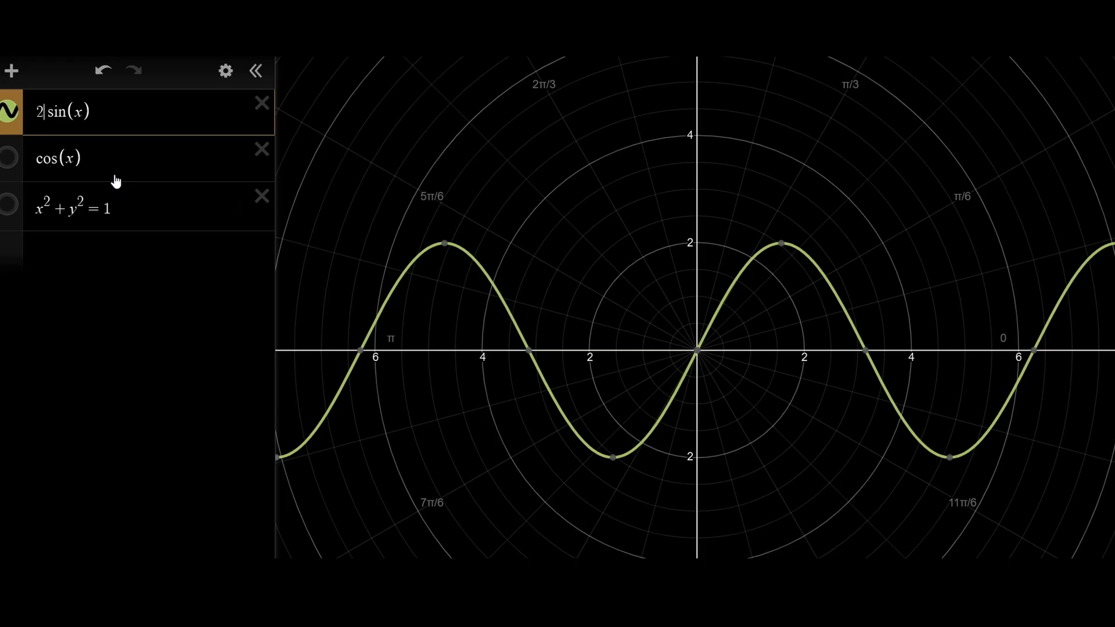
pyautogui.press('BackSpace')
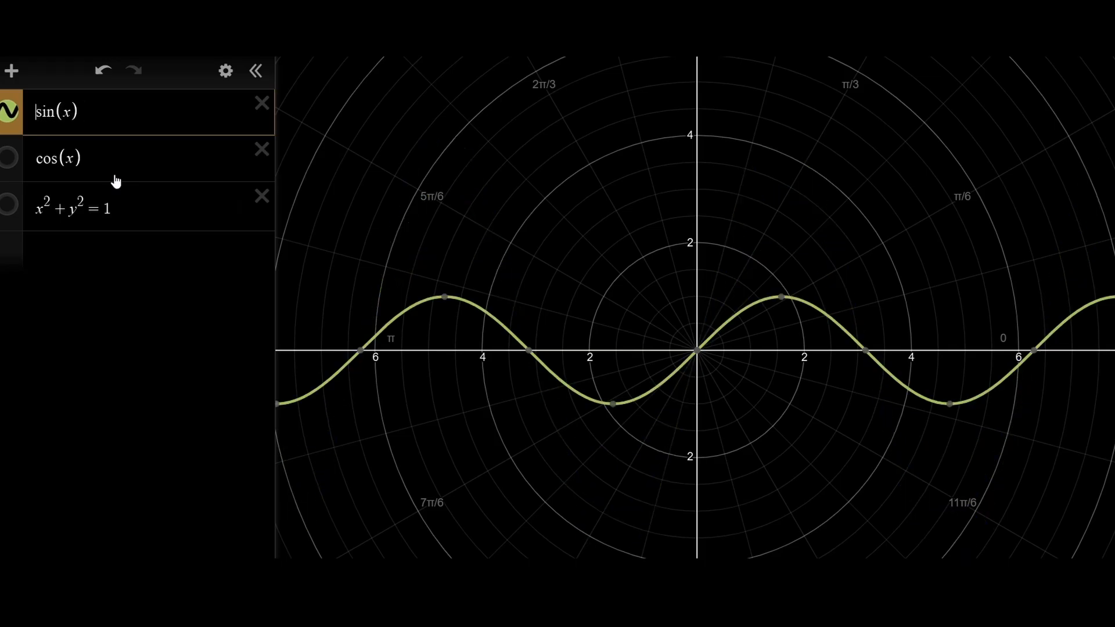
pyautogui.write('a')
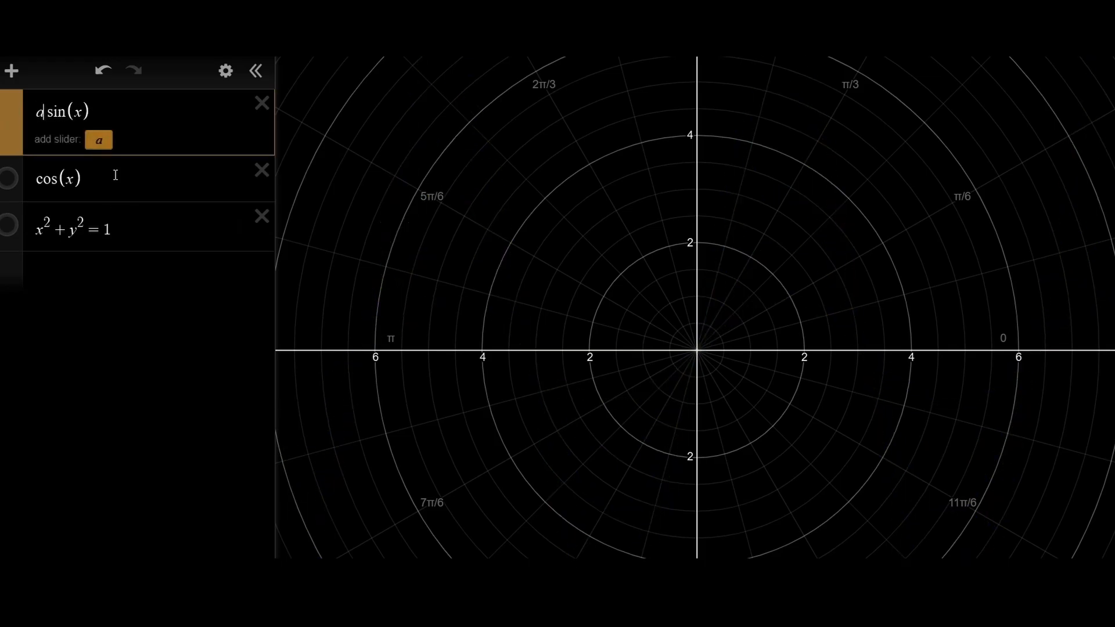
pyautogui.click(98, 139)
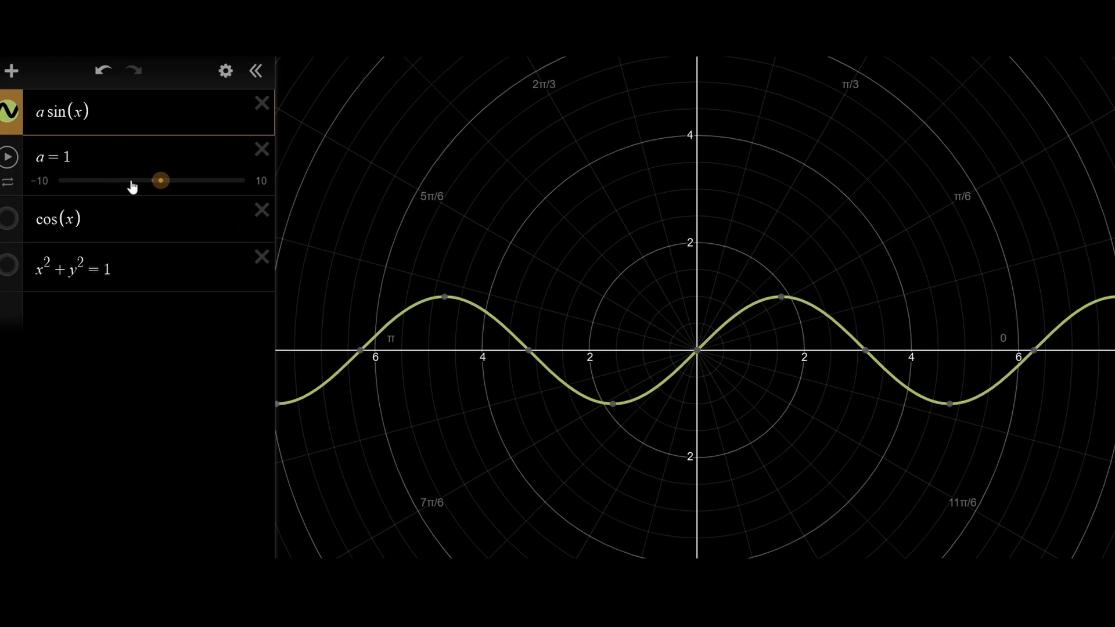
pyautogui.scroll(-3)
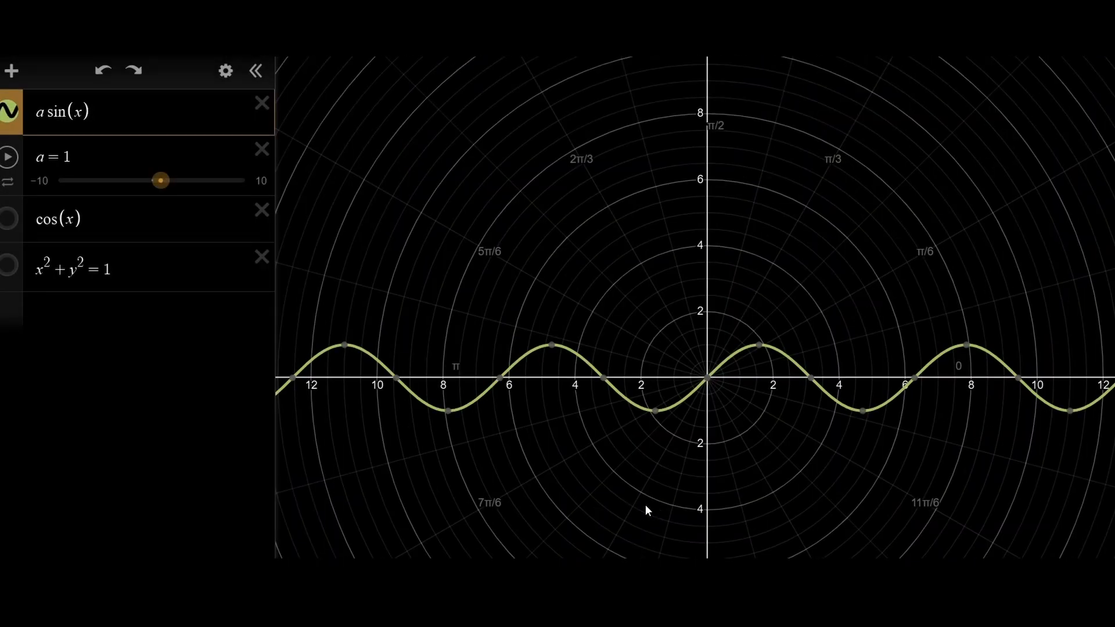
pyautogui.moveTo(129, 151)
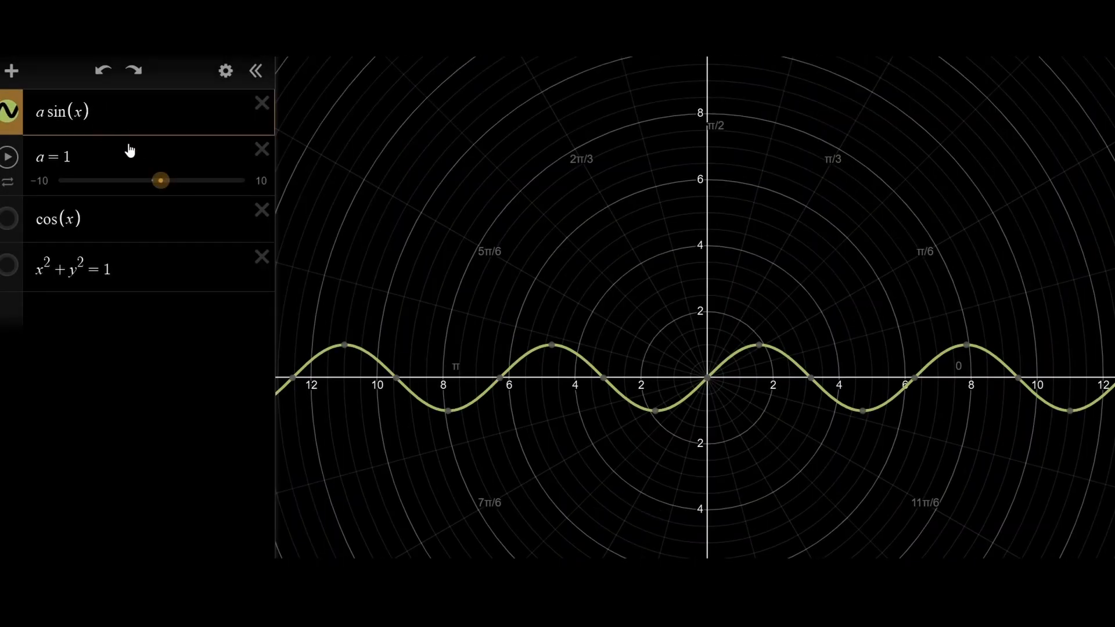
pyautogui.moveTo(825, 375)
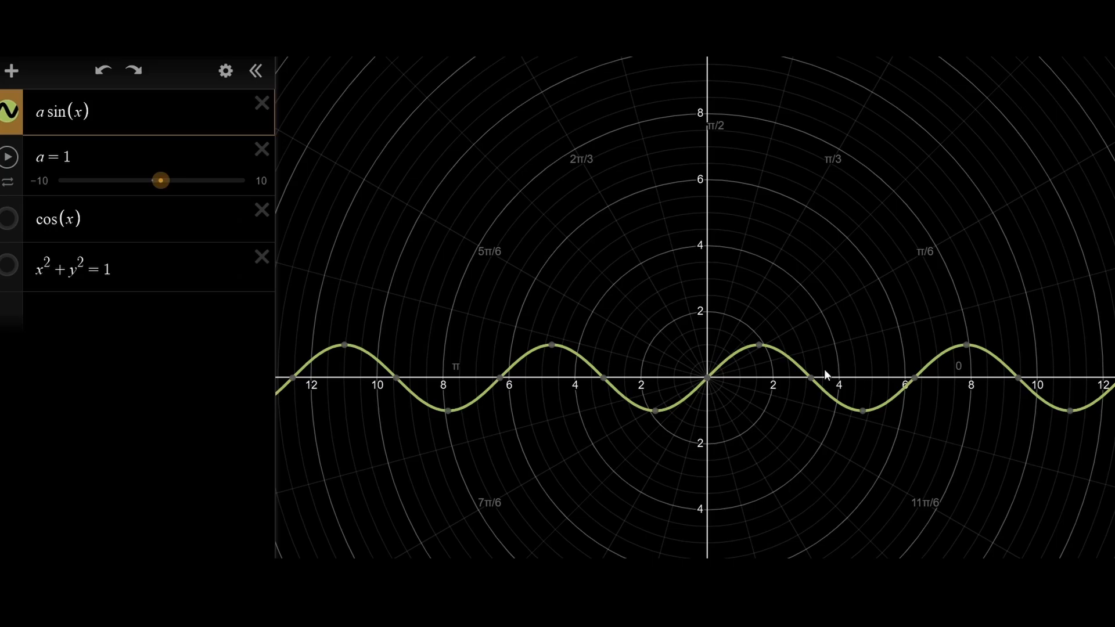
pyautogui.moveTo(151, 397)
pyautogui.write(' · 3')
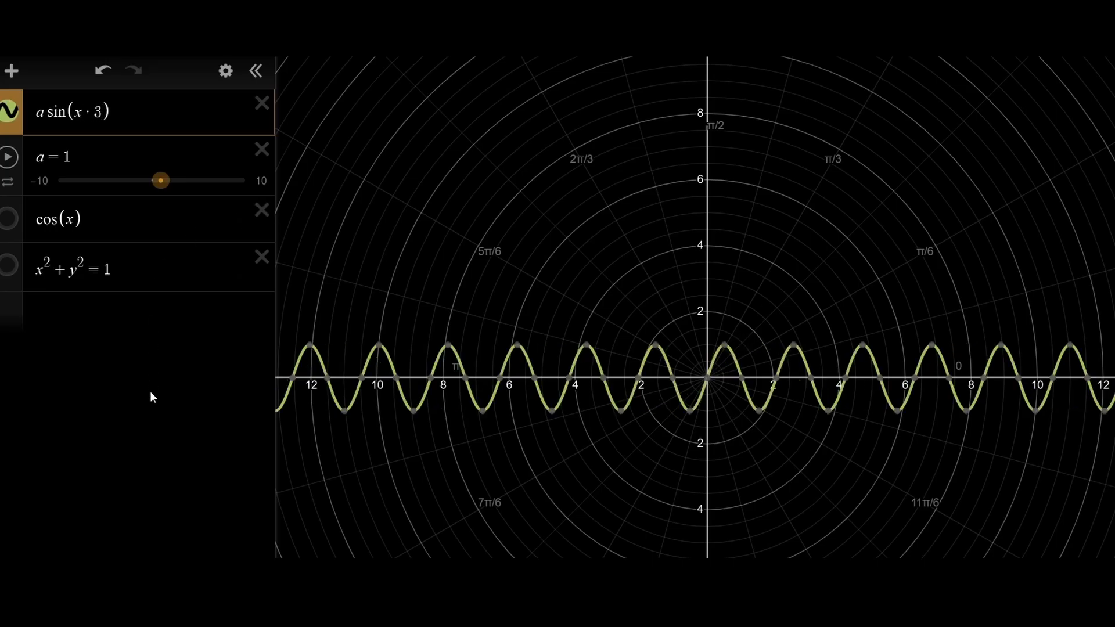
pyautogui.write('5')
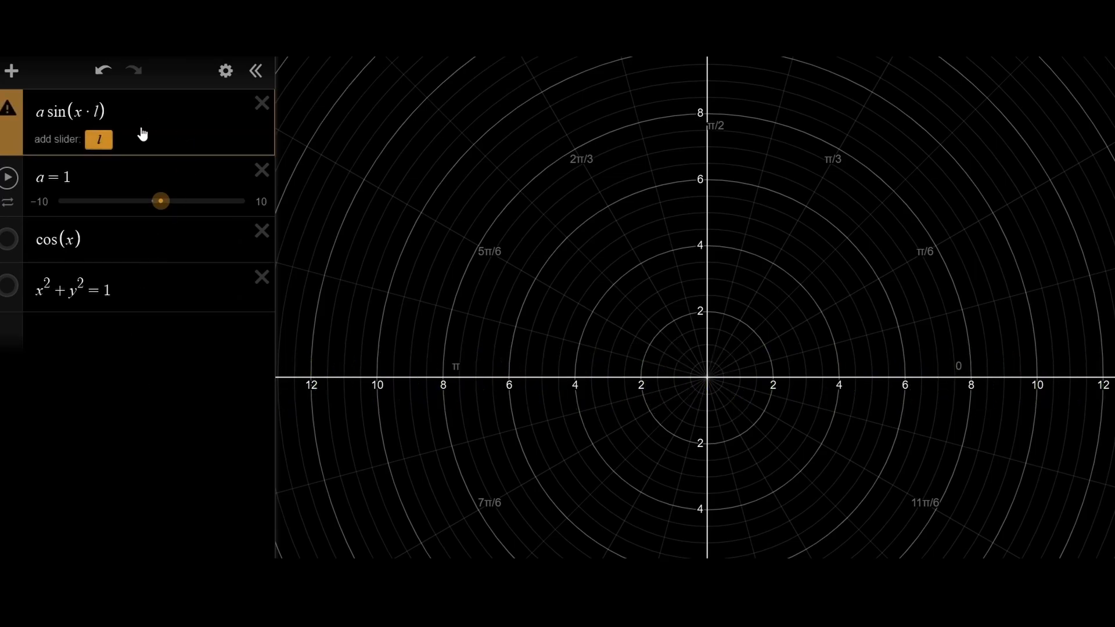
pyautogui.click(100, 138)
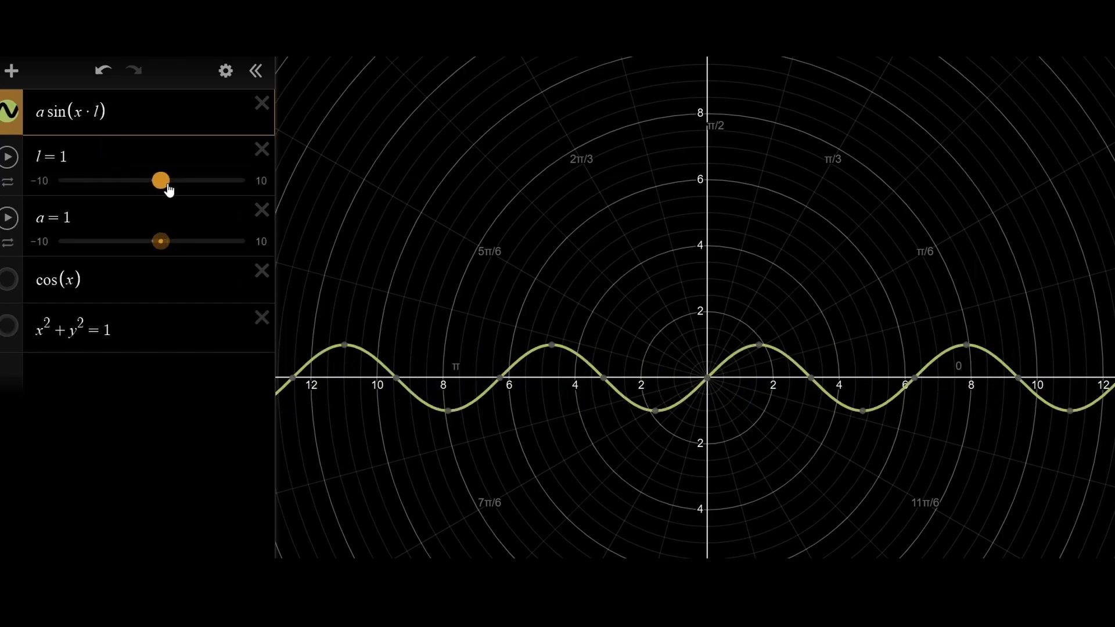
pyautogui.moveTo(160, 181); pyautogui.dragTo(244, 182)
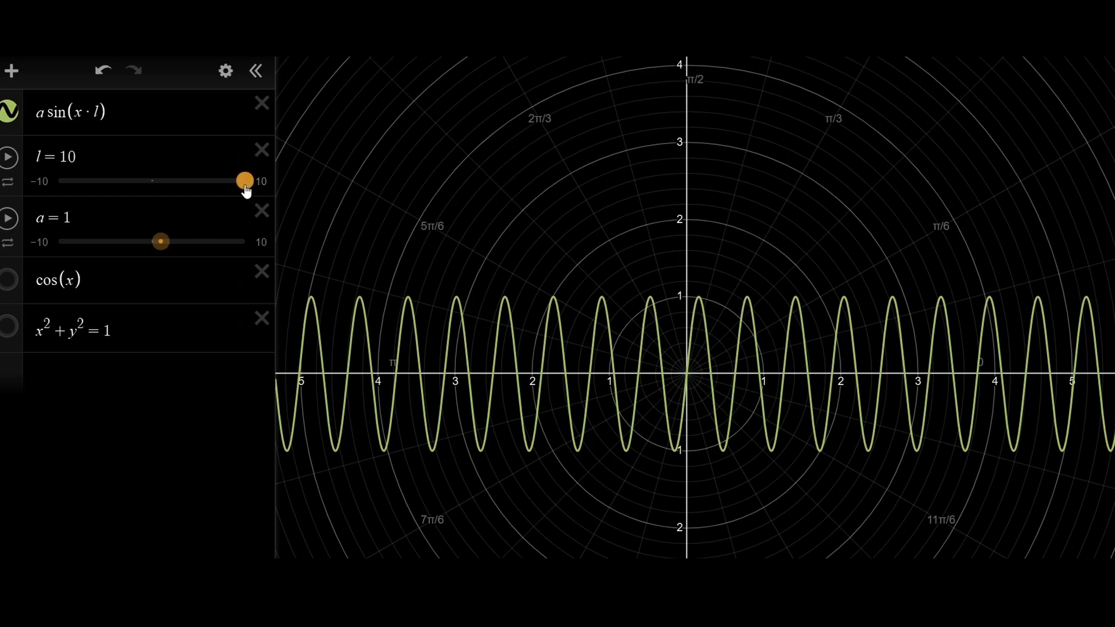
pyautogui.moveTo(241, 181); pyautogui.dragTo(161, 182)
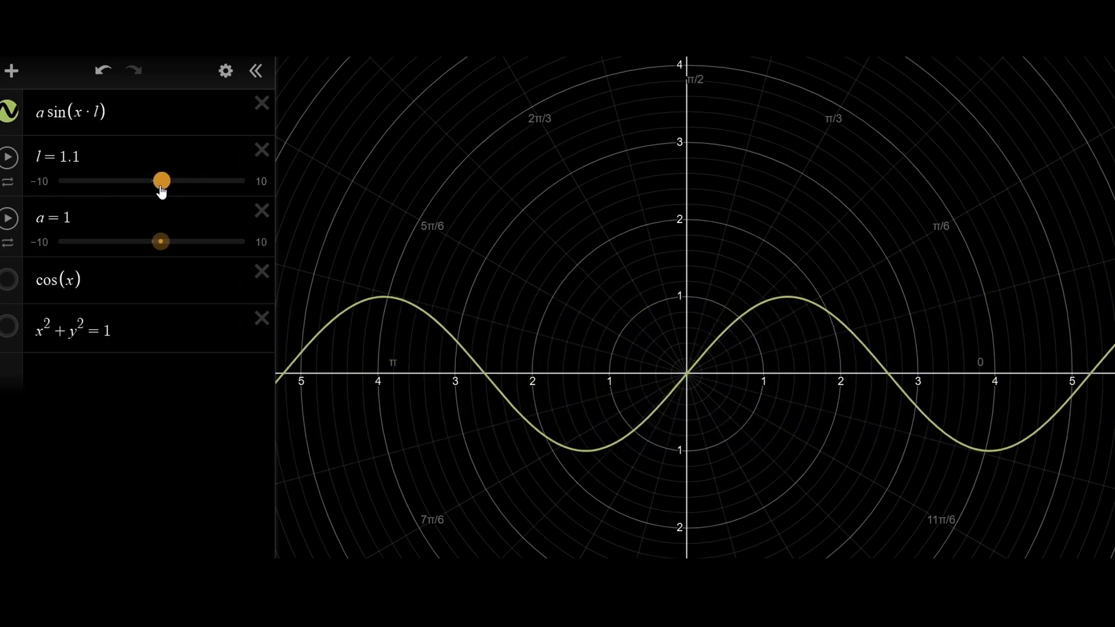
pyautogui.moveTo(159, 179); pyautogui.dragTo(150, 178)
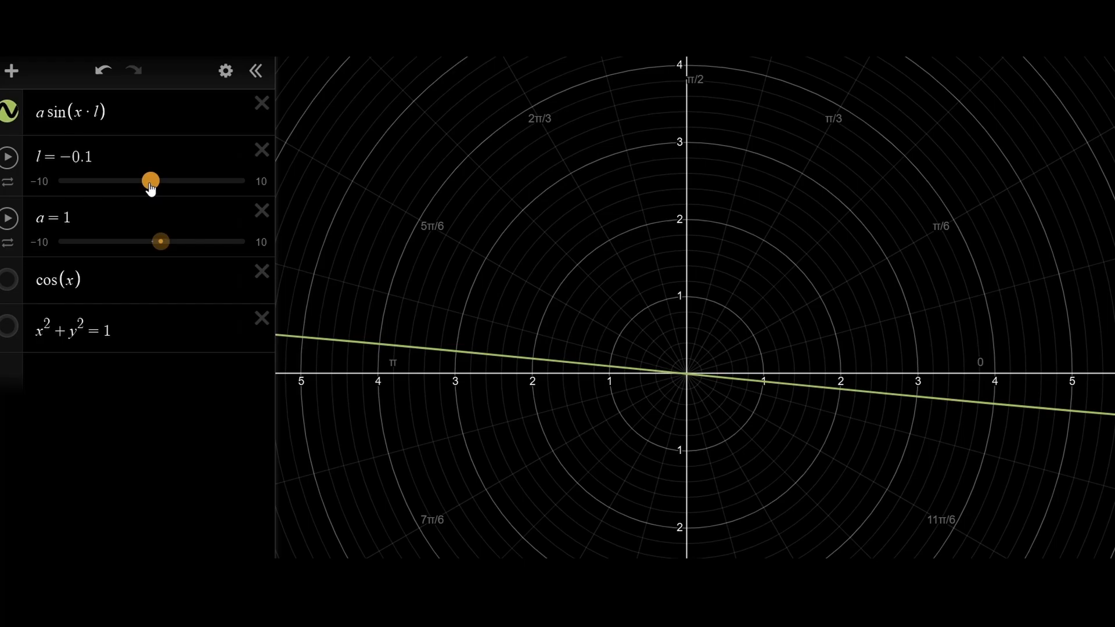
pyautogui.moveTo(150, 182); pyautogui.dragTo(164, 181)
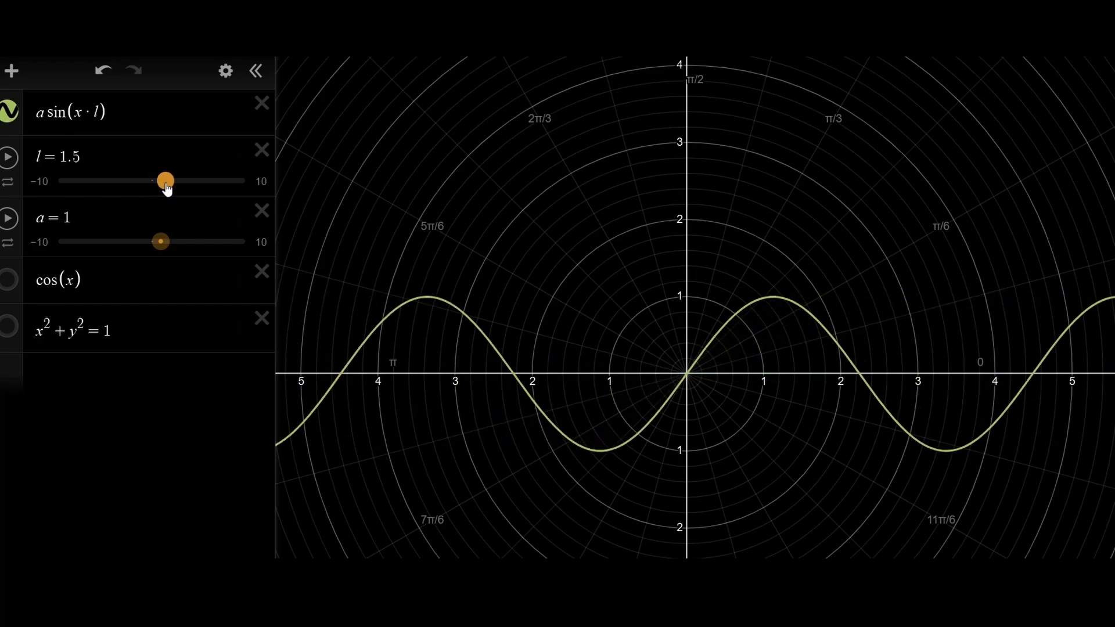
pyautogui.moveTo(164, 181); pyautogui.dragTo(161, 181)
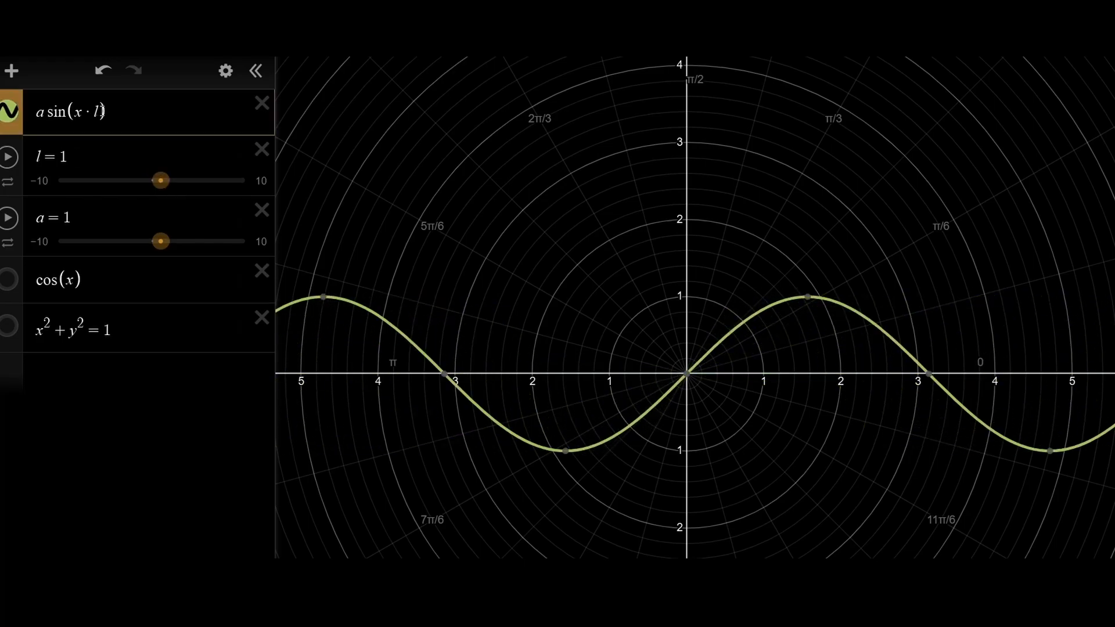
# Step: Add a phase term inside the sine, testing numeric values before settling on a·sin(x·l+p)
pyautogui.write('+')
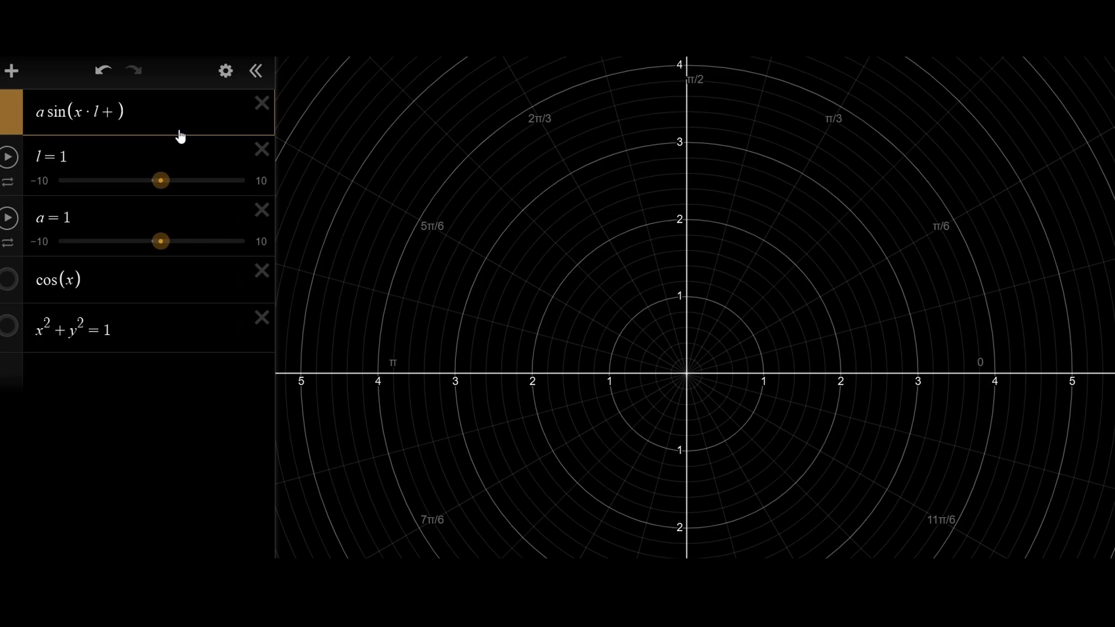
pyautogui.write('p')
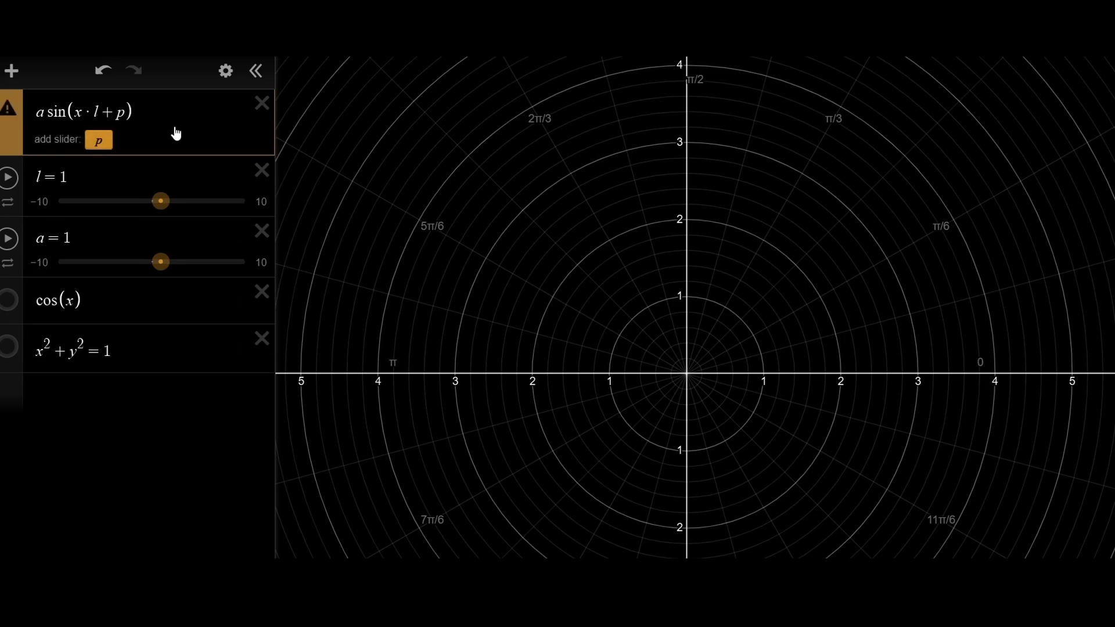
pyautogui.write('2')
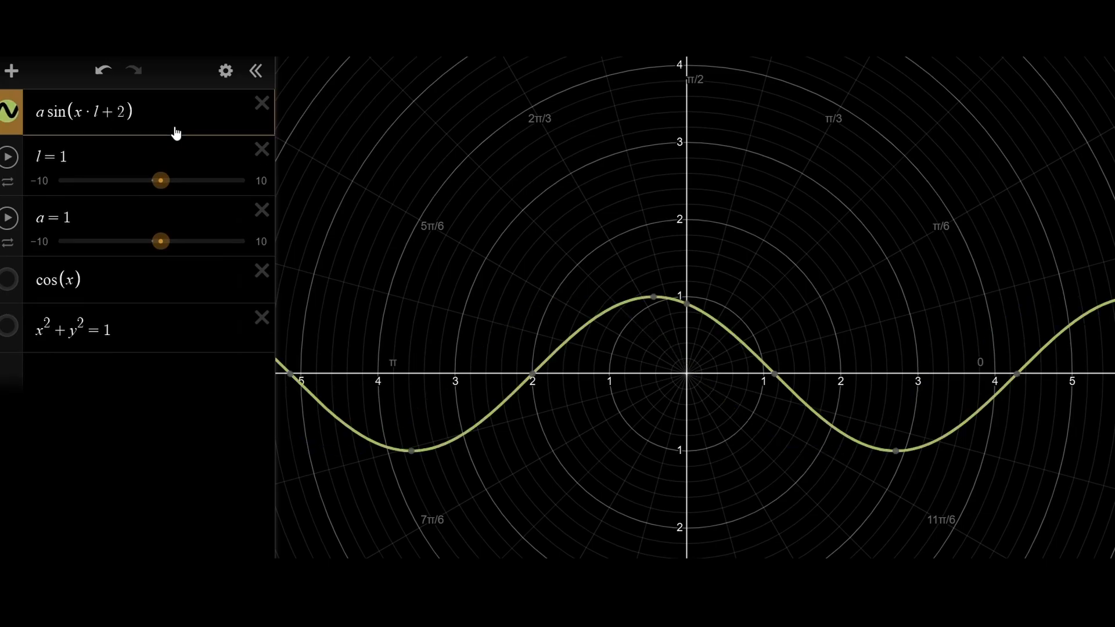
pyautogui.write('6')
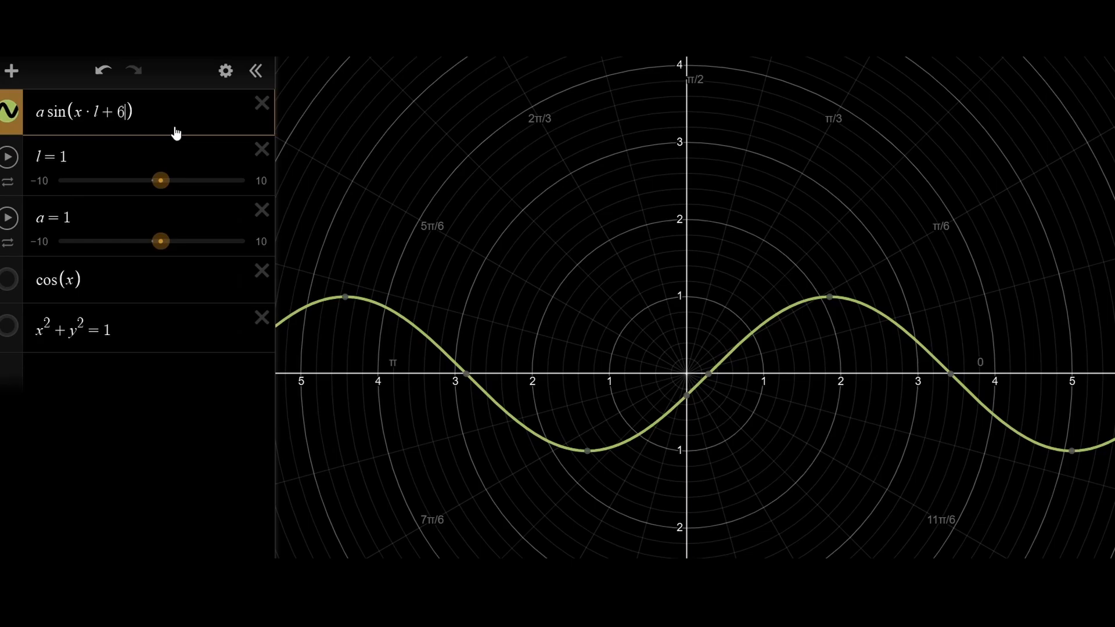
pyautogui.press('Backspace')
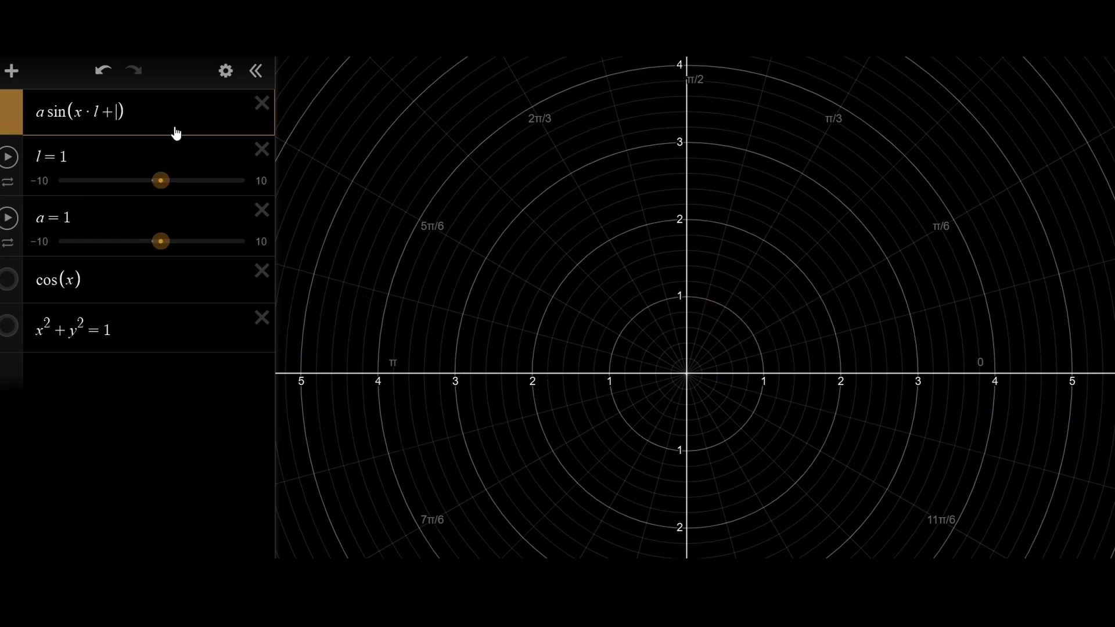
pyautogui.write('p')
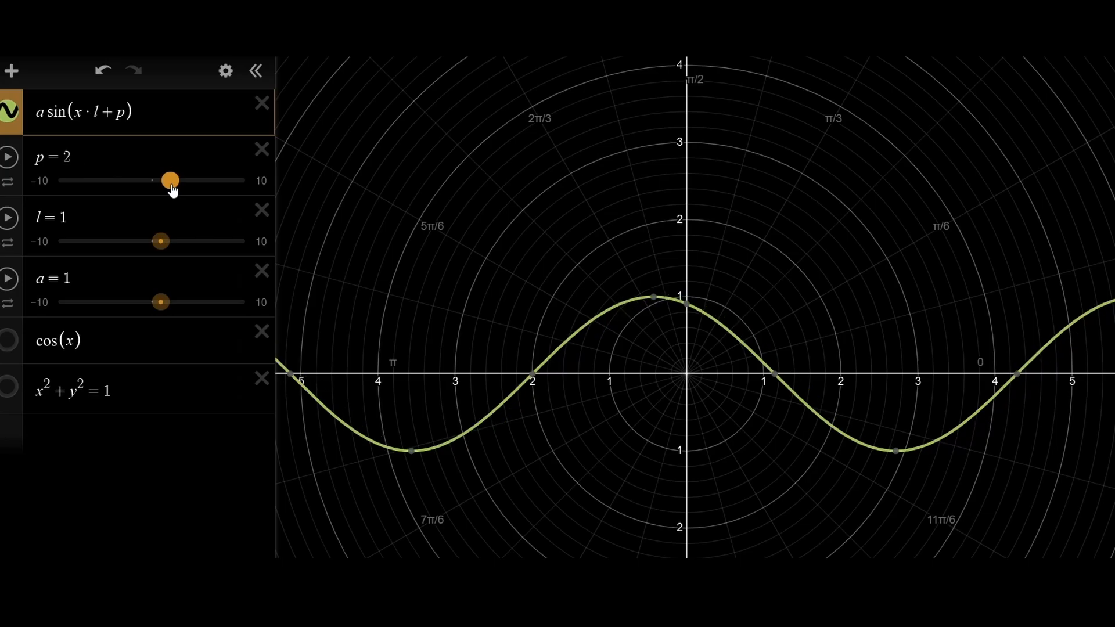
# Step: Sweep the phase p up to 8.5 and back to 0, then raise amplitude a to 2.2
pyautogui.moveTo(167, 180); pyautogui.dragTo(228, 180)
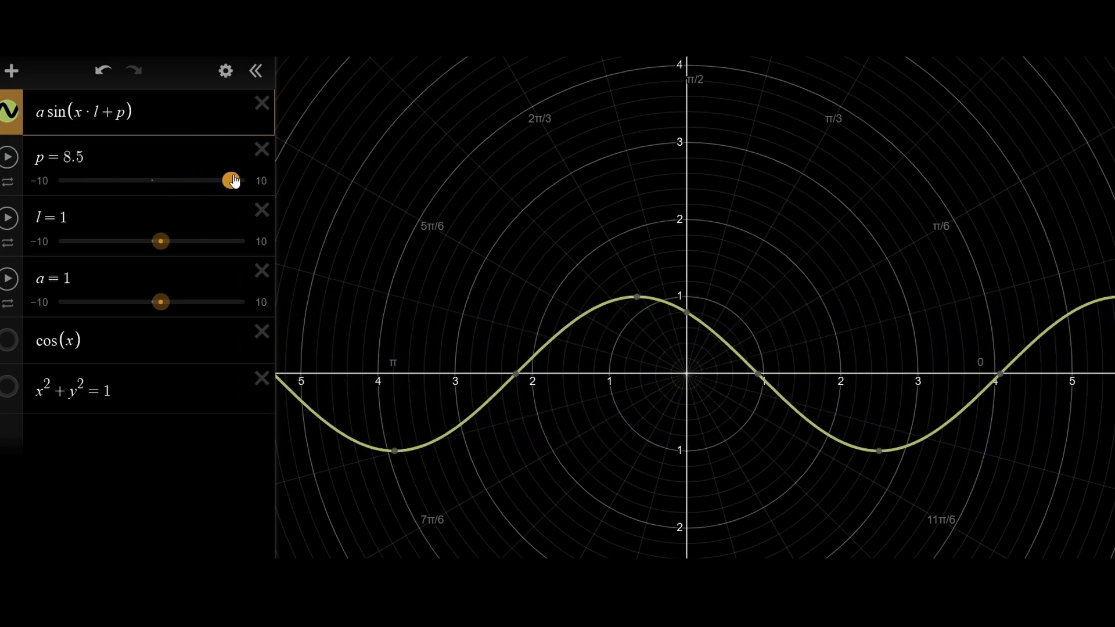
pyautogui.moveTo(228, 180); pyautogui.dragTo(151, 180)
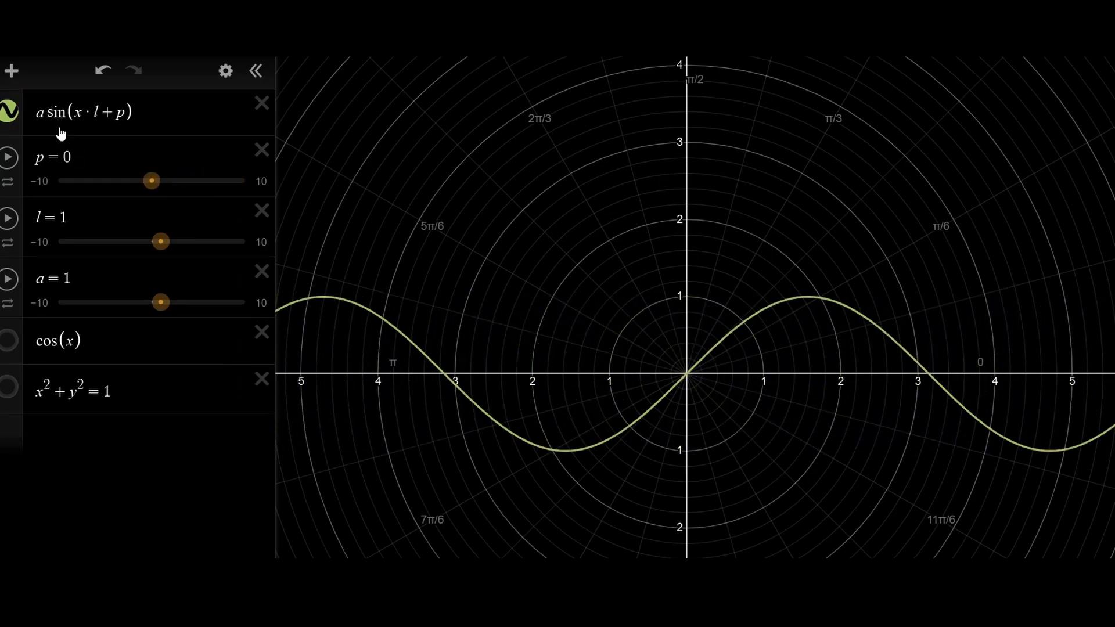
pyautogui.moveTo(160, 302); pyautogui.dragTo(173, 302)
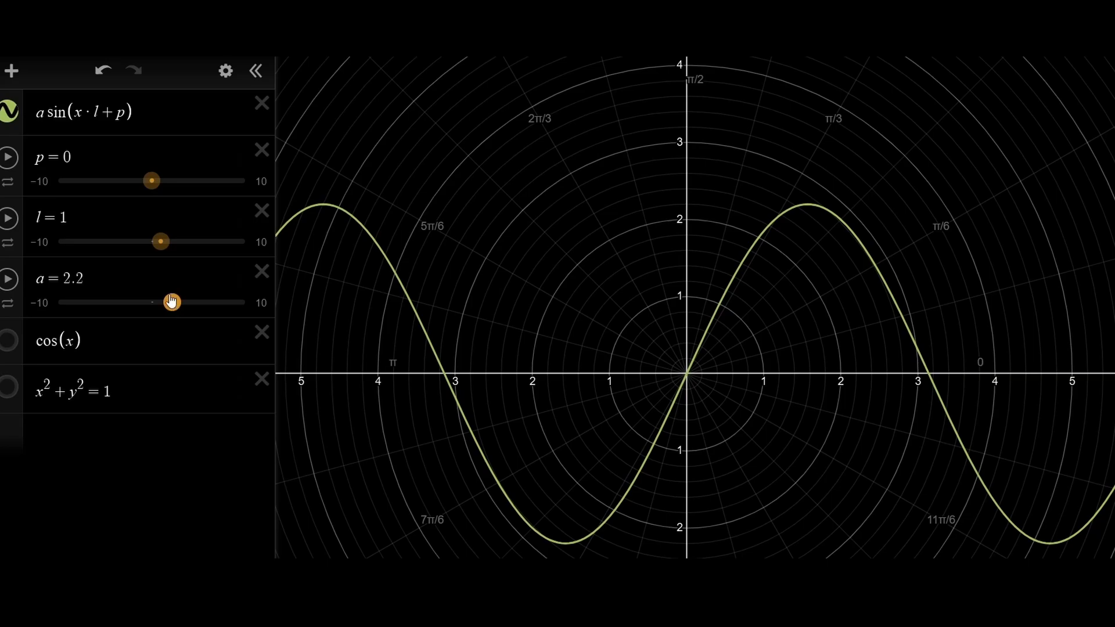
pyautogui.moveTo(162, 261)
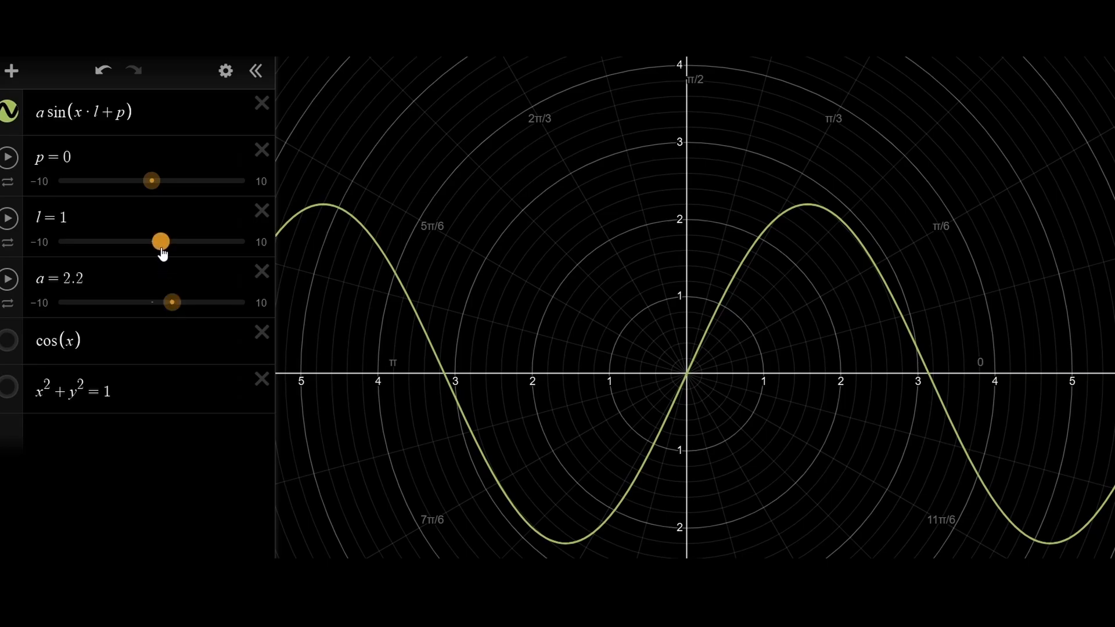
# Step: Increase the frequency l to 2.4 and return the phase p to 0
pyautogui.moveTo(160, 241); pyautogui.dragTo(173, 242)
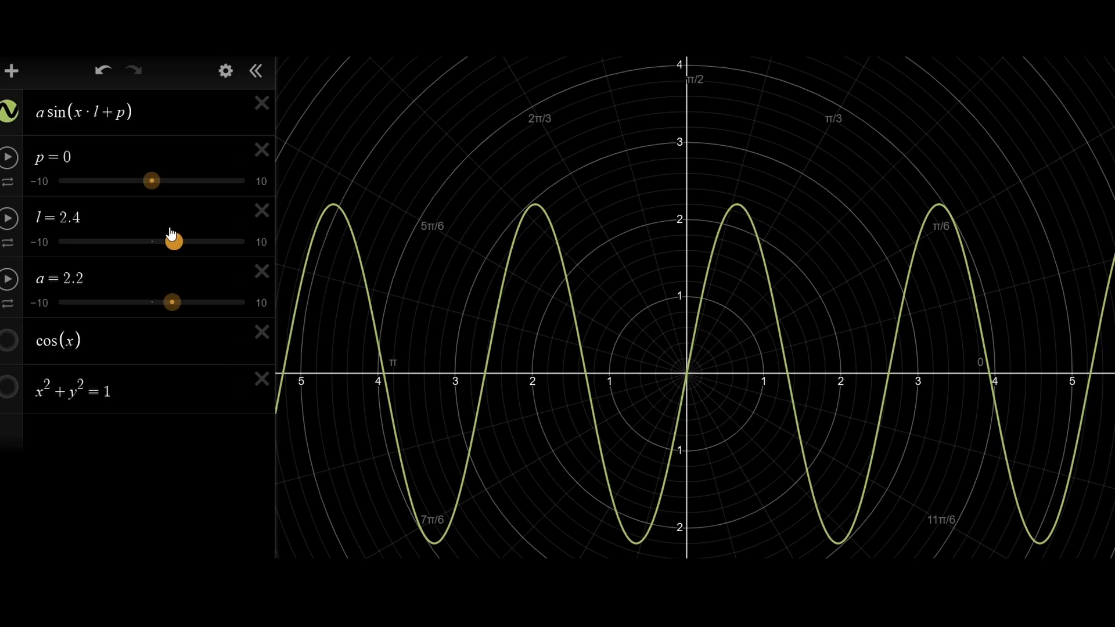
pyautogui.moveTo(151, 182); pyautogui.dragTo(242, 181)
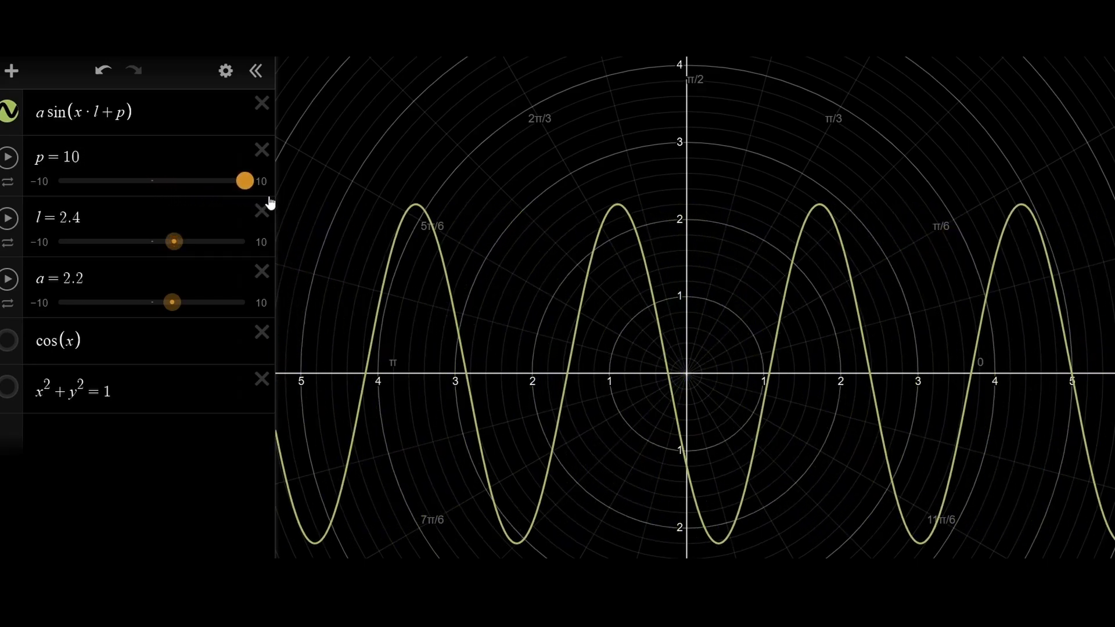
pyautogui.moveTo(242, 181); pyautogui.dragTo(58, 181)
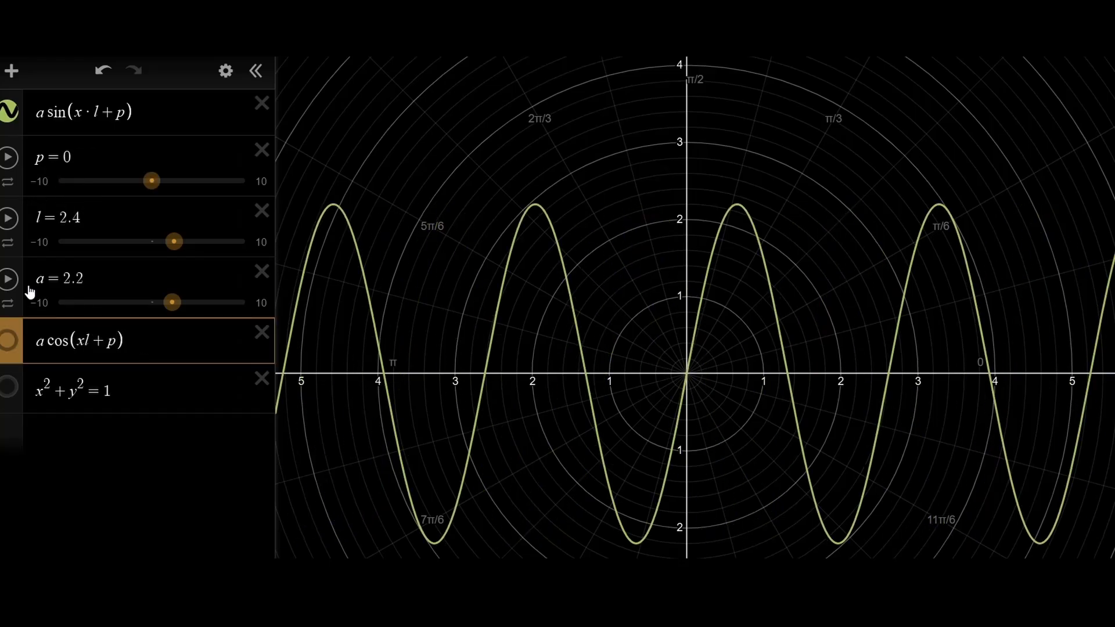
# Step: Show the a·cos(xl+p) curve on the graph alongside the sine wave
pyautogui.click(9, 340)
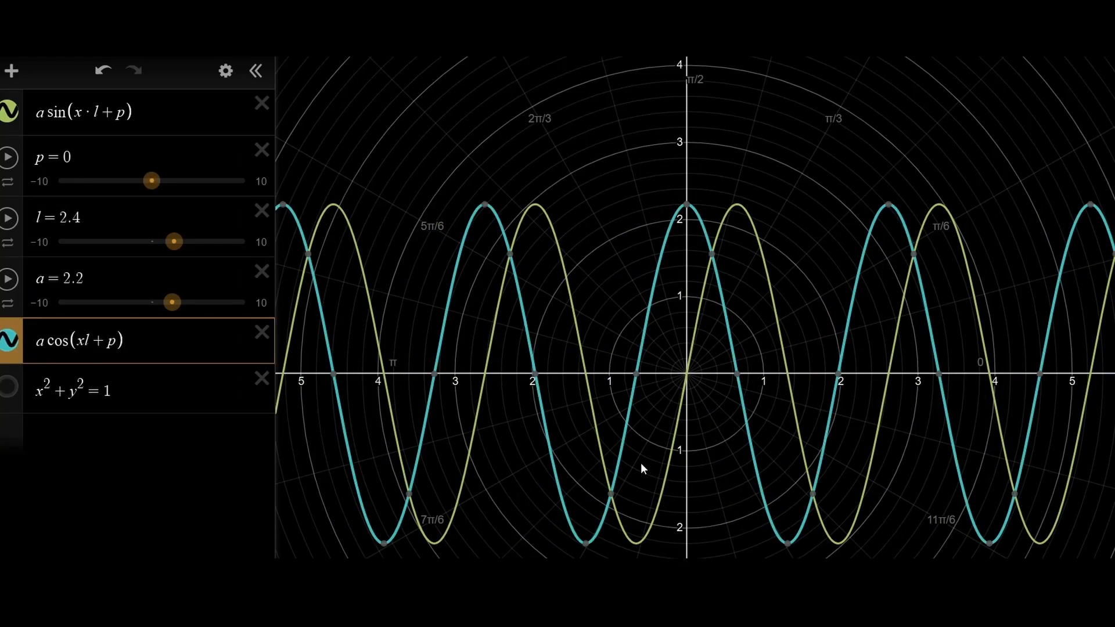
pyautogui.moveTo(172, 241); pyautogui.dragTo(170, 241)
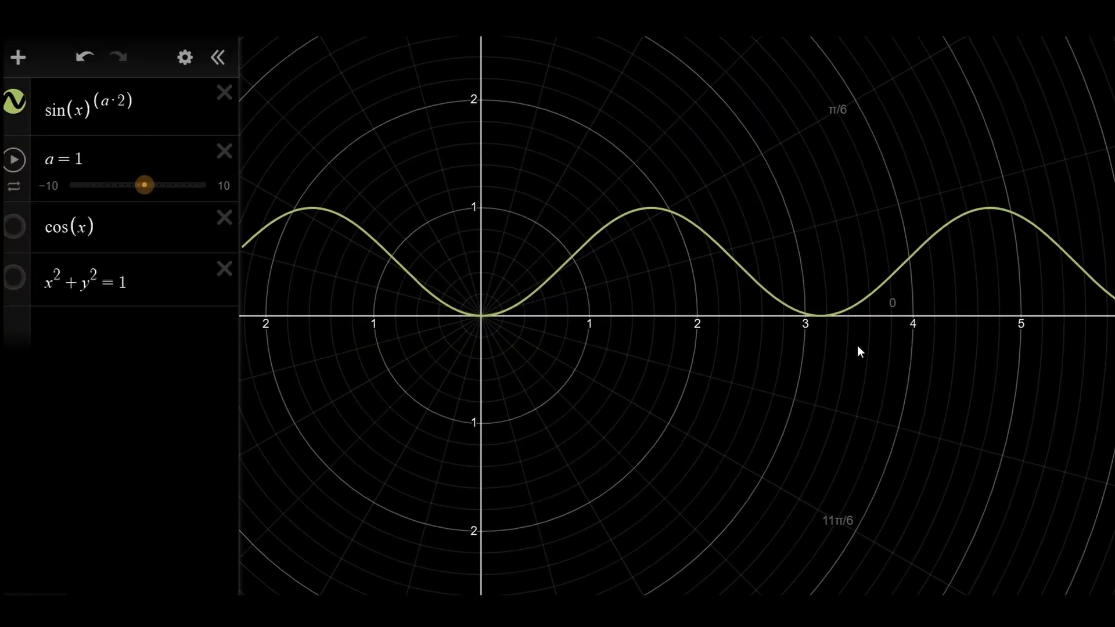
# Step: Drag a to 0 to flatten sin(x)^(a·2) into a line at height 1, then raise it again
pyautogui.moveTo(144, 185); pyautogui.dragTo(137, 184)
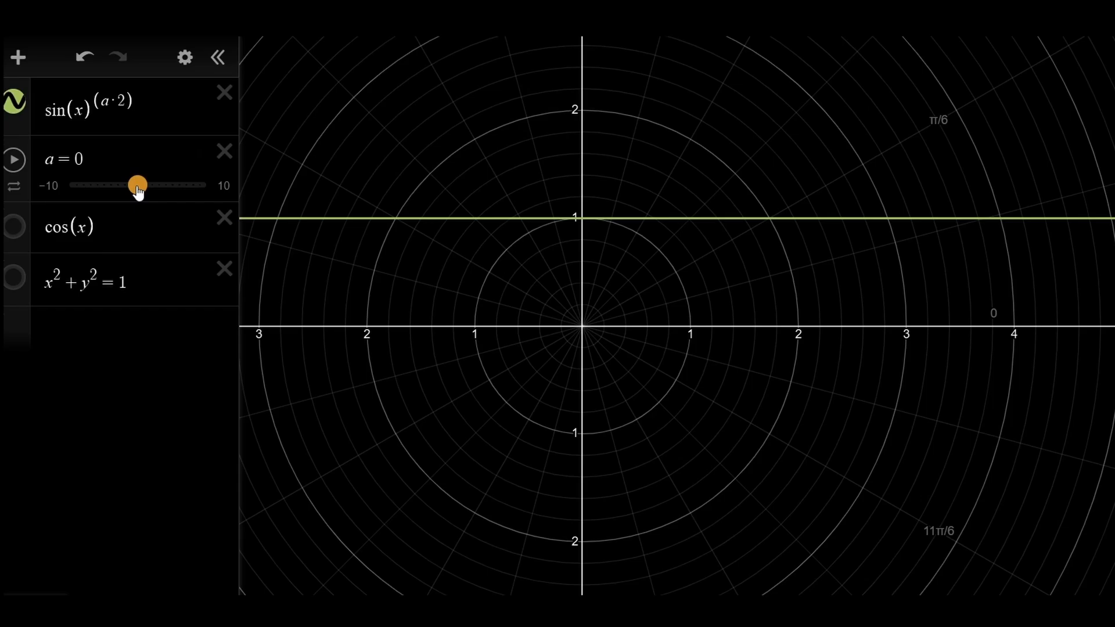
pyautogui.moveTo(137, 185); pyautogui.dragTo(207, 185)
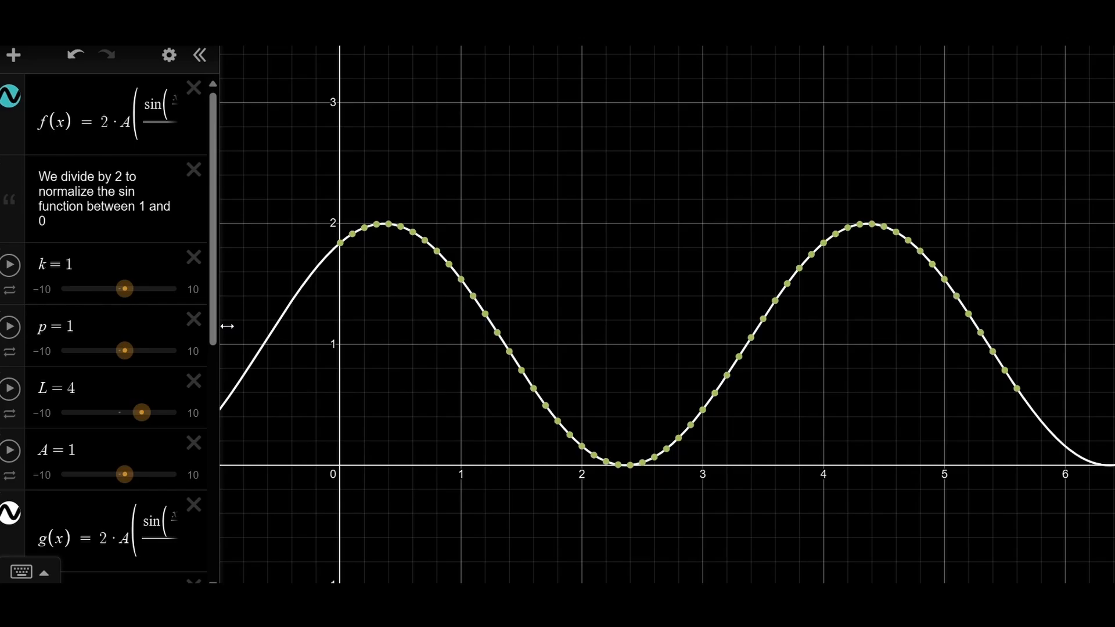
# Step: Raise k to its maximum of 10 to sharpen the teal peaks, then pan to inspect the first crest
pyautogui.moveTo(126, 289); pyautogui.dragTo(118, 289)
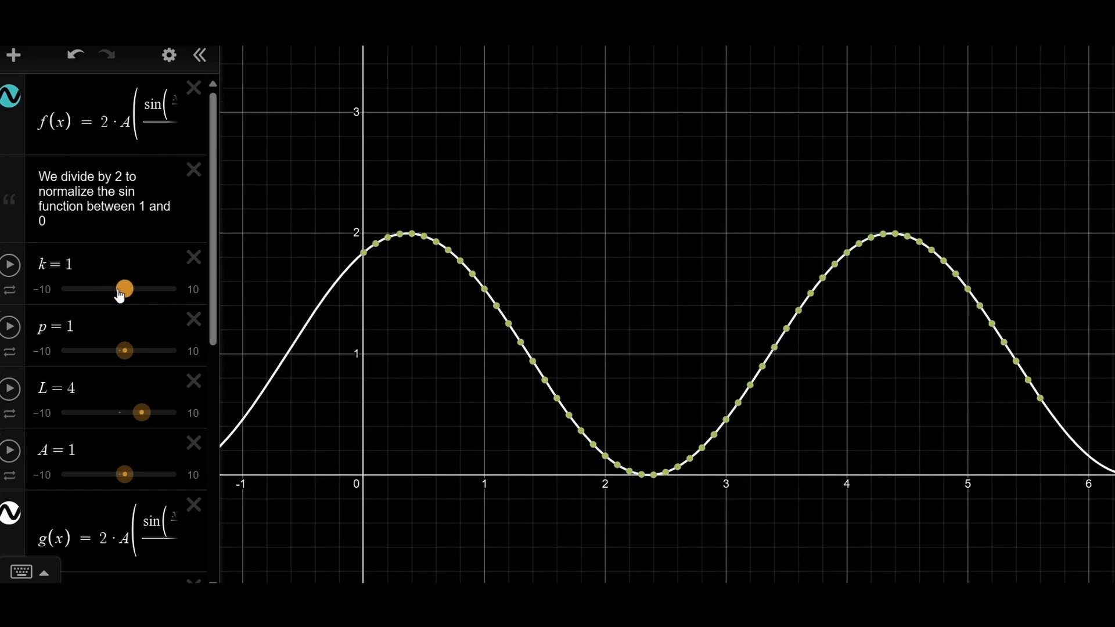
pyautogui.moveTo(120, 290); pyautogui.dragTo(163, 289)
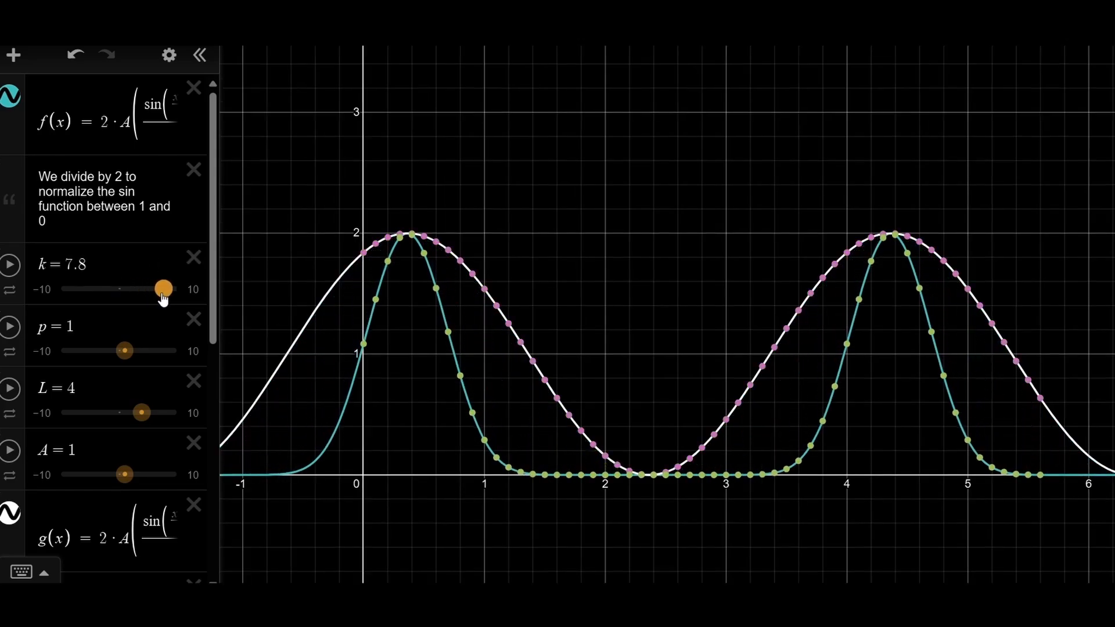
pyautogui.moveTo(162, 288); pyautogui.dragTo(177, 288)
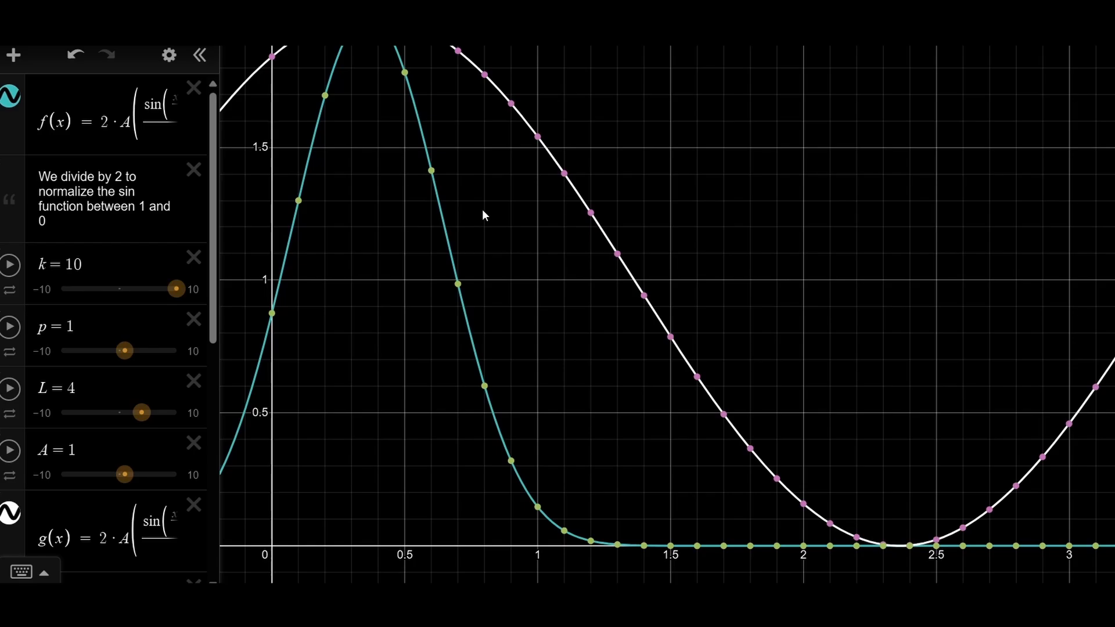
pyautogui.moveTo(484, 216); pyautogui.dragTo(537, 291)
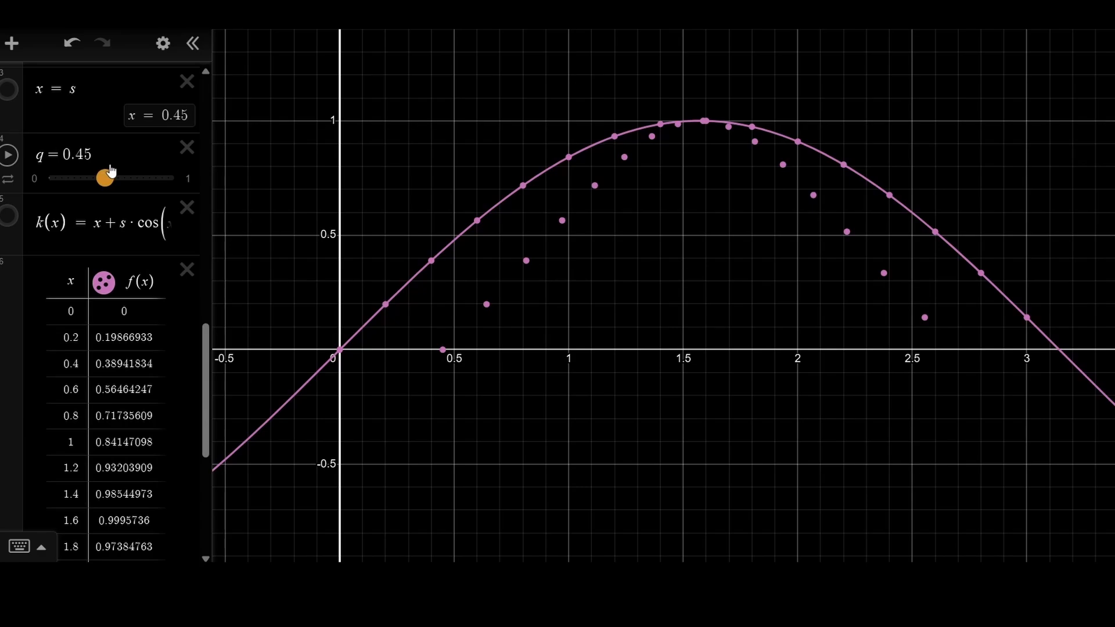
# Step: Drag q from 0.45 up to 1 so the sampled points crowd toward the sine crest
pyautogui.moveTo(107, 178); pyautogui.dragTo(168, 178)
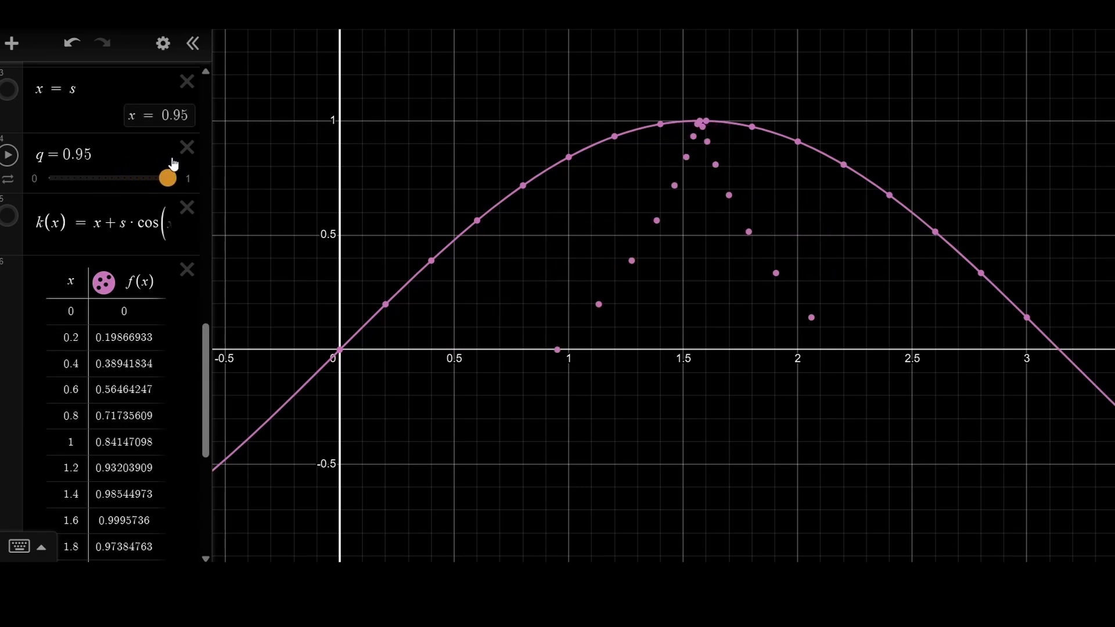
pyautogui.moveTo(169, 178); pyautogui.dragTo(175, 178)
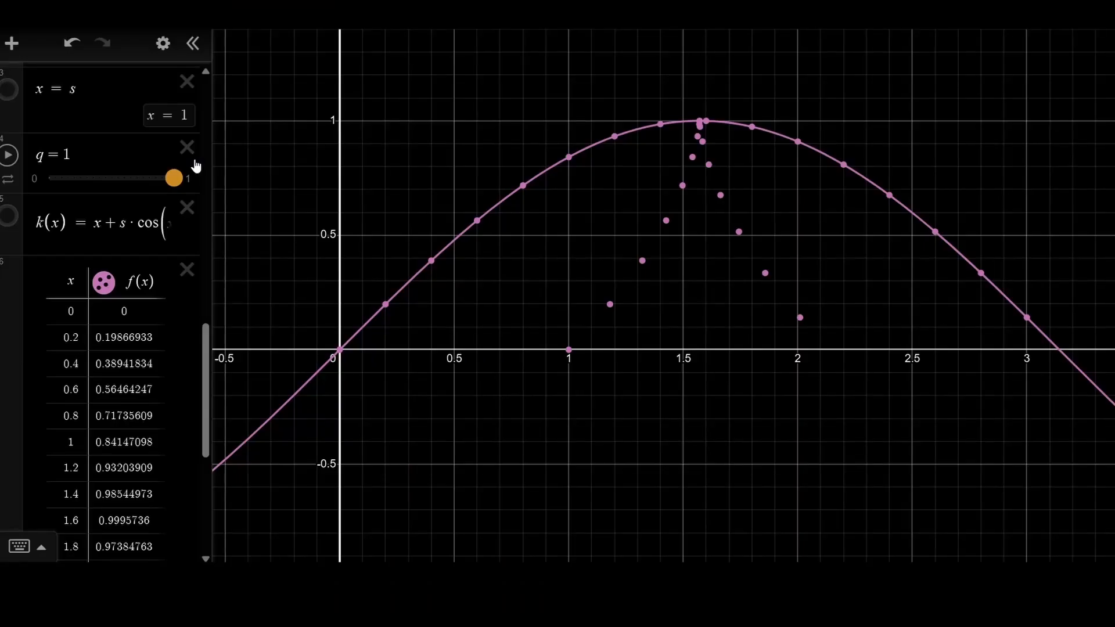
pyautogui.moveTo(172, 179); pyautogui.dragTo(122, 179)
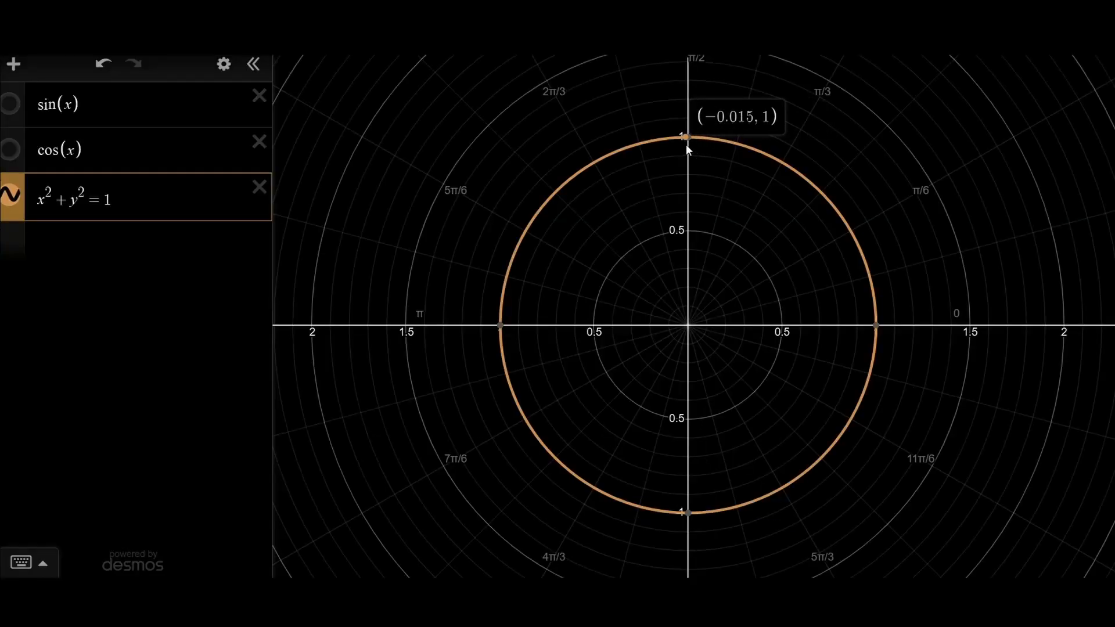
pyautogui.moveTo(505, 287)
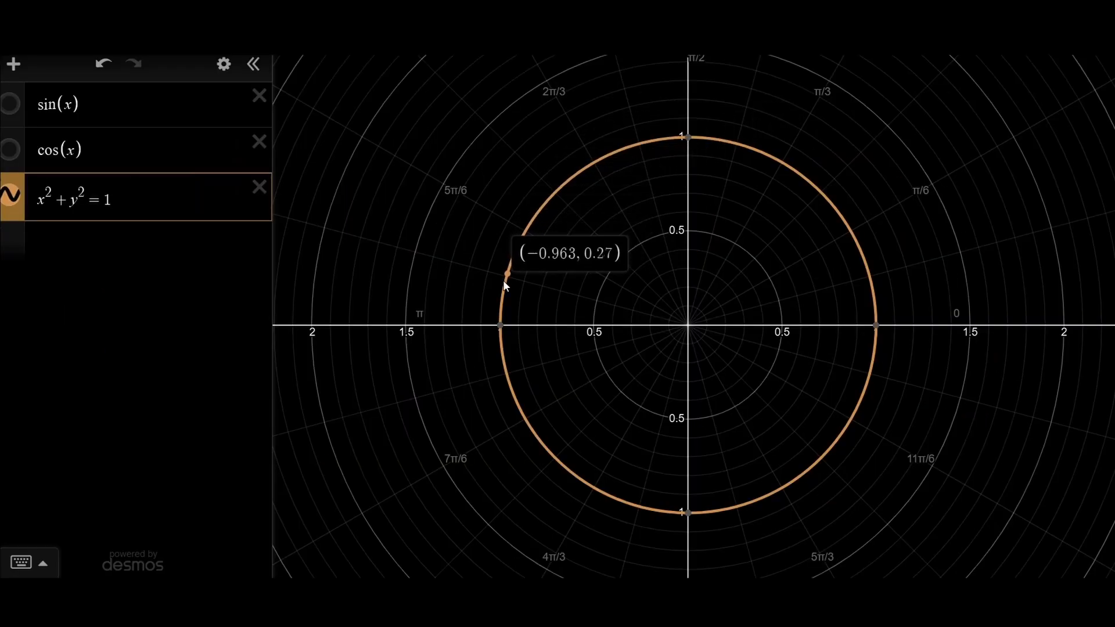
pyautogui.moveTo(502, 329)
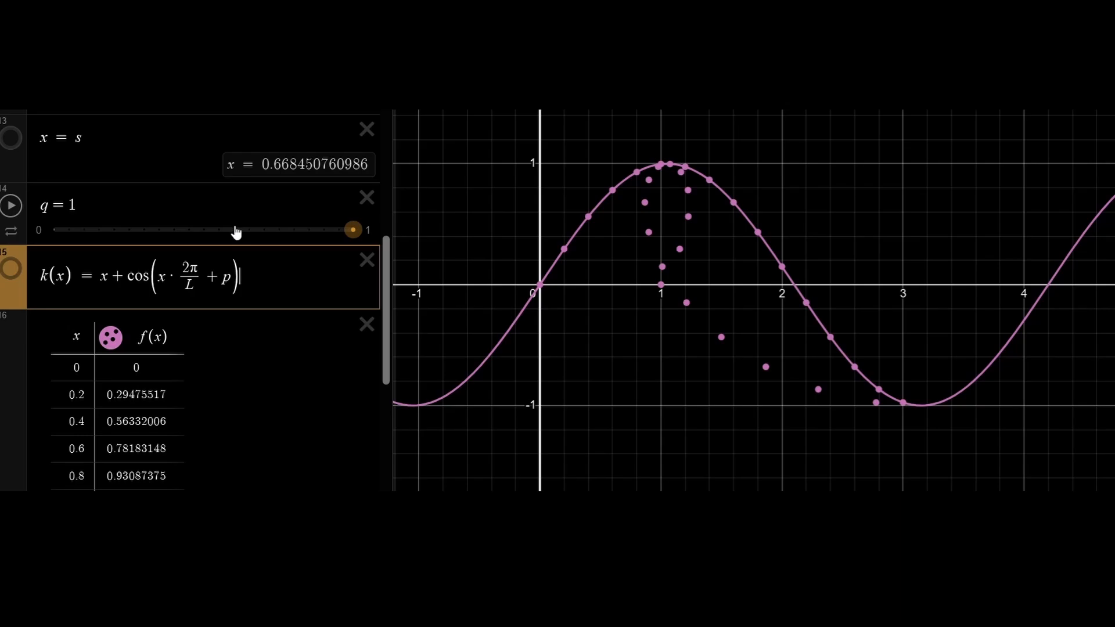
pyautogui.moveTo(575, 298)
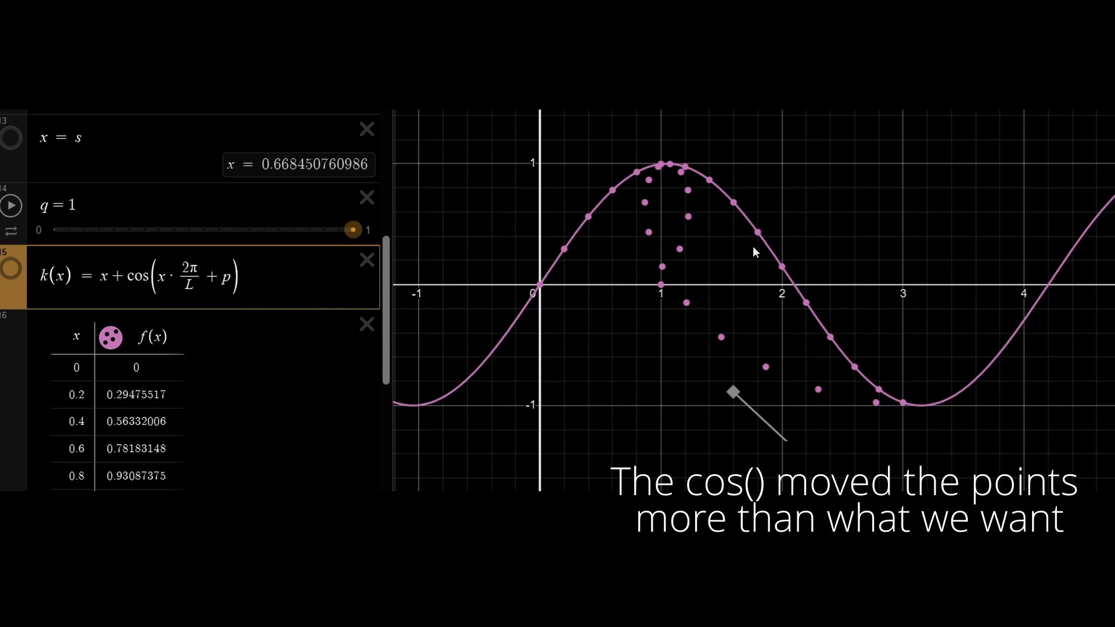
# Step: Scale the cosine term of k(x) by q, then test q at 0.5 and restore it to 1
pyautogui.write('|')
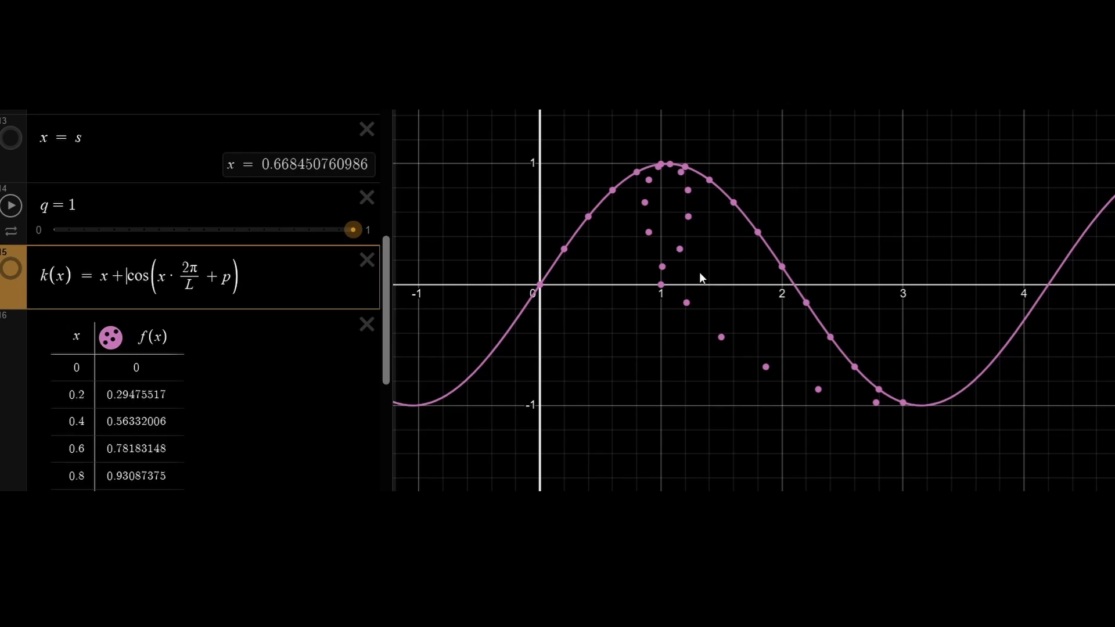
pyautogui.write('q')
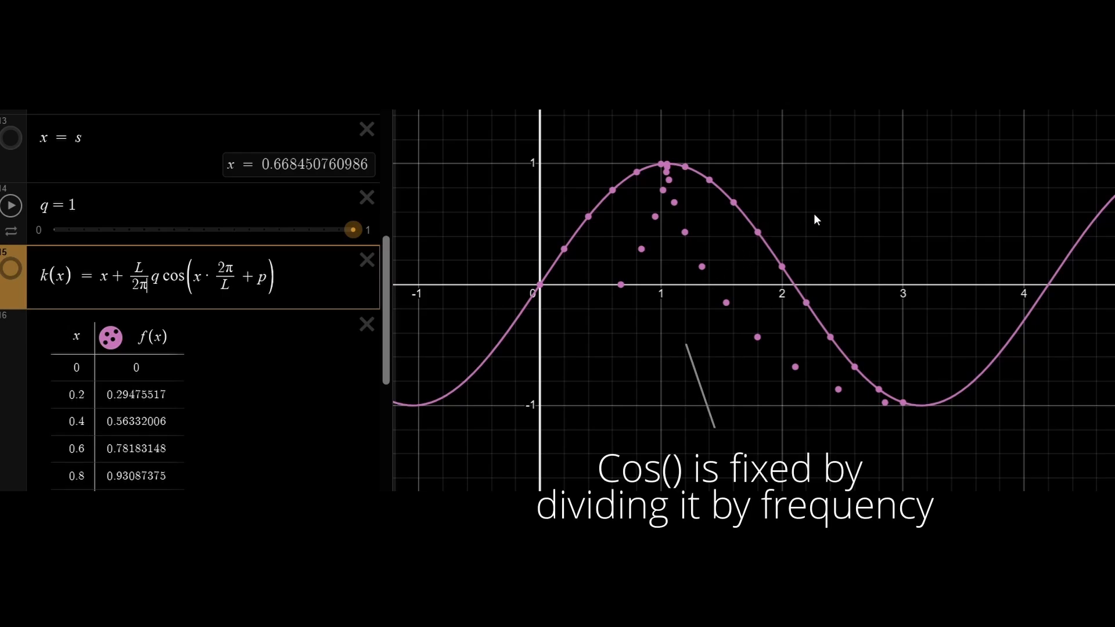
pyautogui.moveTo(353, 229); pyautogui.dragTo(201, 229)
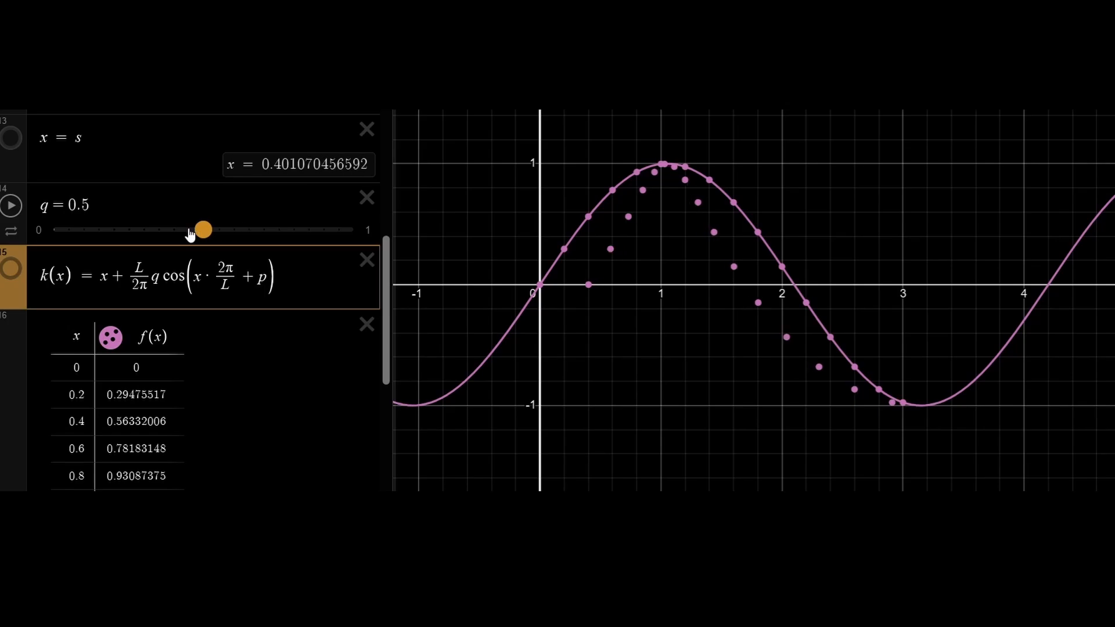
pyautogui.moveTo(201, 229); pyautogui.dragTo(353, 229)
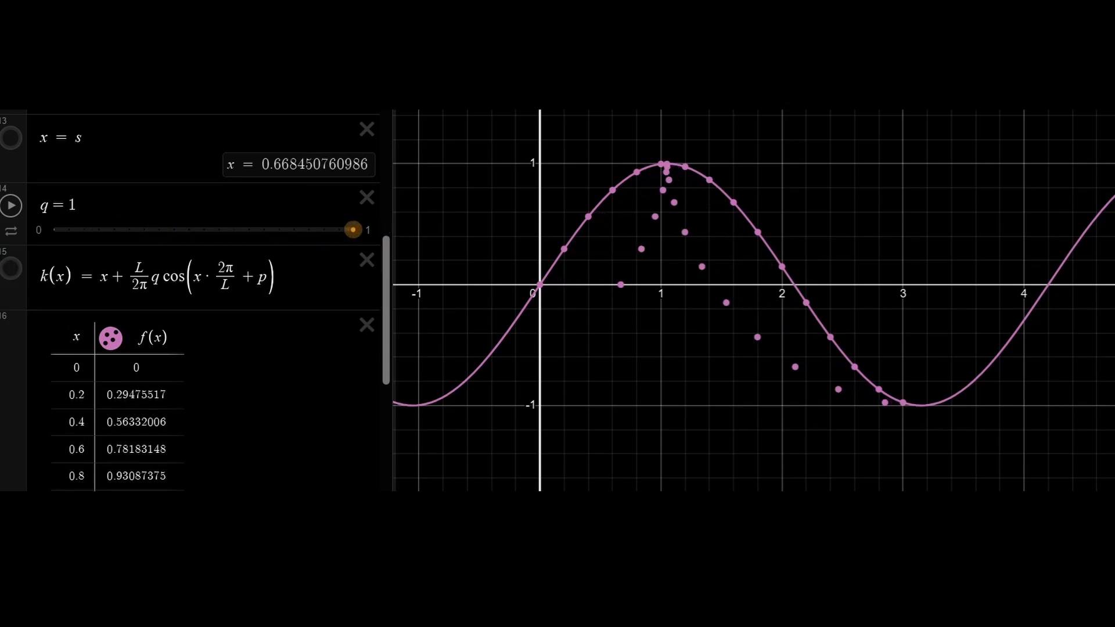
pyautogui.moveTo(312, 312)
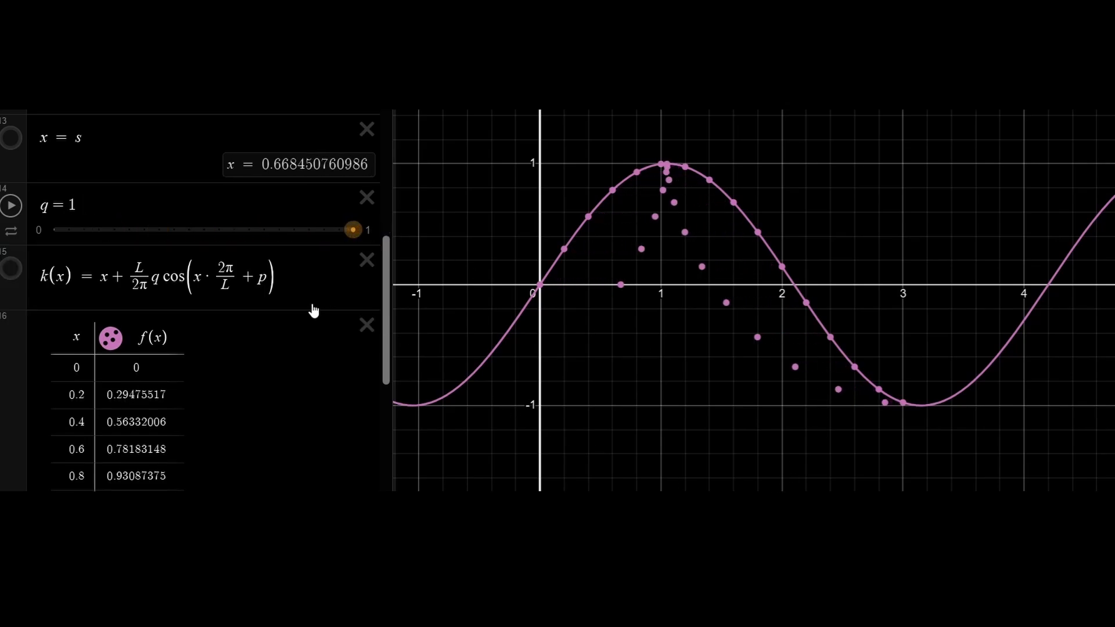
pyautogui.scroll(-3)
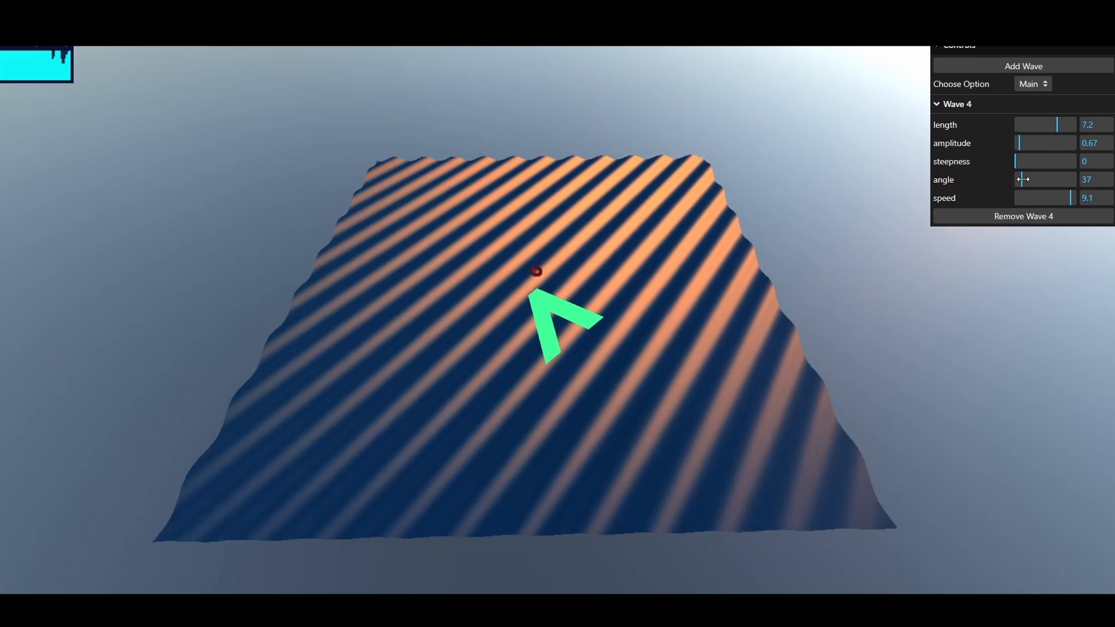
# Step: Turn Wave 4's angle slider from 37 all the way round to 360
pyautogui.moveTo(1025, 179); pyautogui.dragTo(1042, 179)
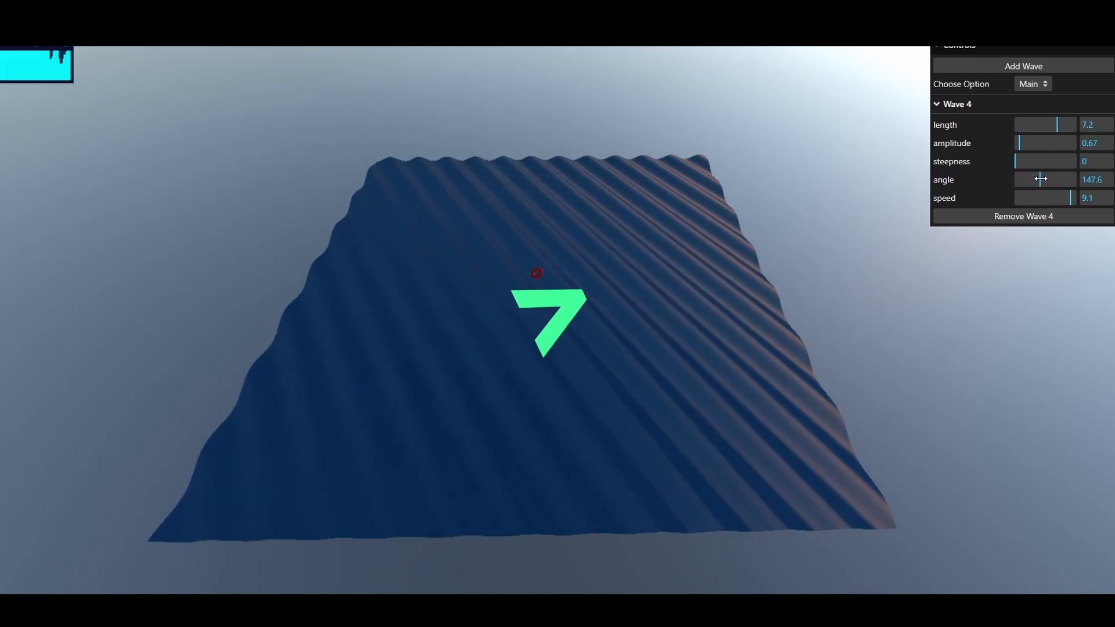
pyautogui.moveTo(1038, 179); pyautogui.dragTo(1060, 178)
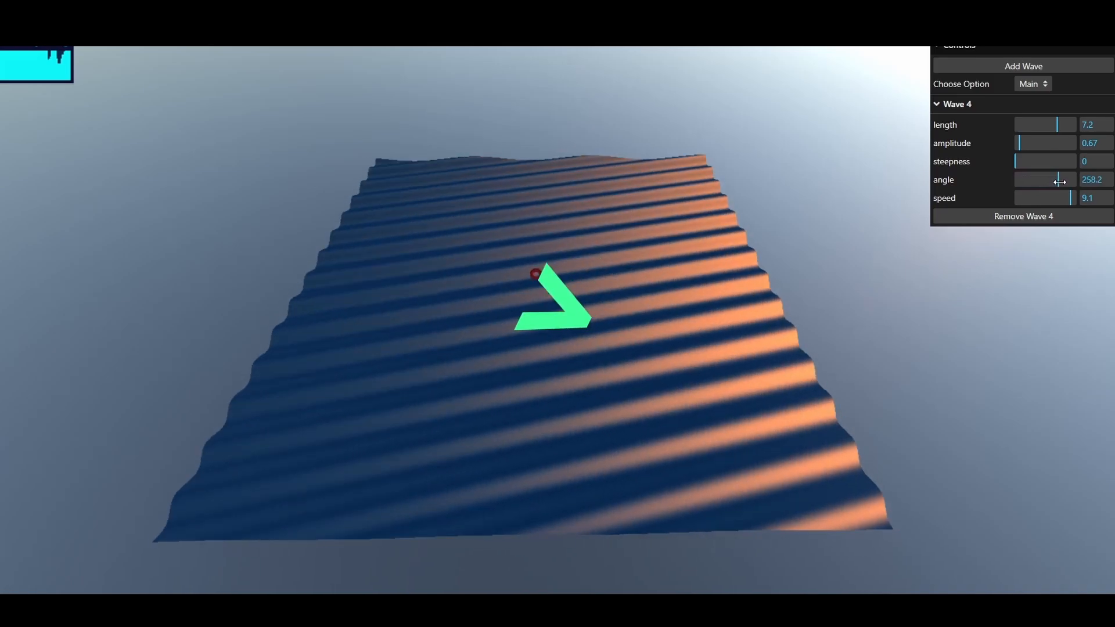
pyautogui.moveTo(1060, 179); pyautogui.dragTo(1070, 179)
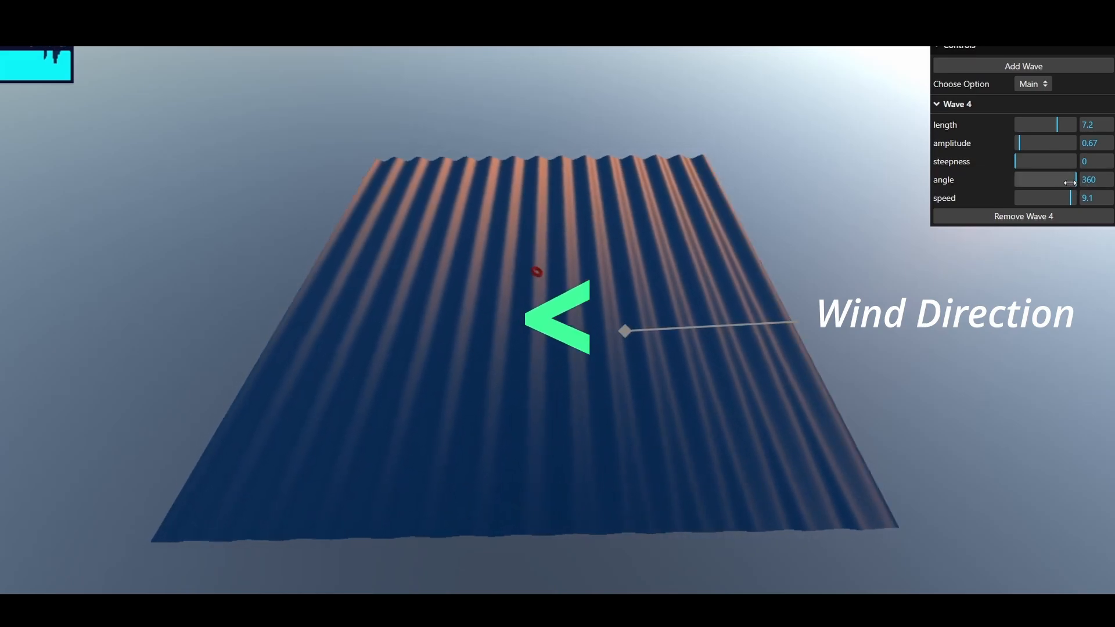
pyautogui.moveTo(1070, 179); pyautogui.dragTo(1066, 179)
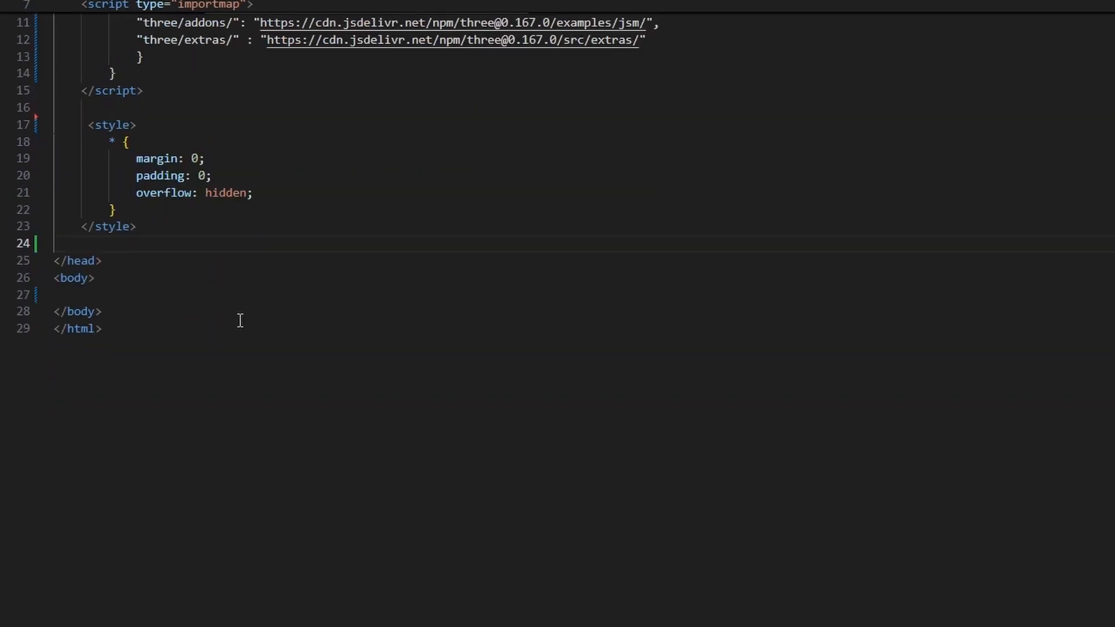
# Step: Write the renderer initialization comment block and declare const owidth = 20 with the ocean constants
pyautogui.click(171, 294)
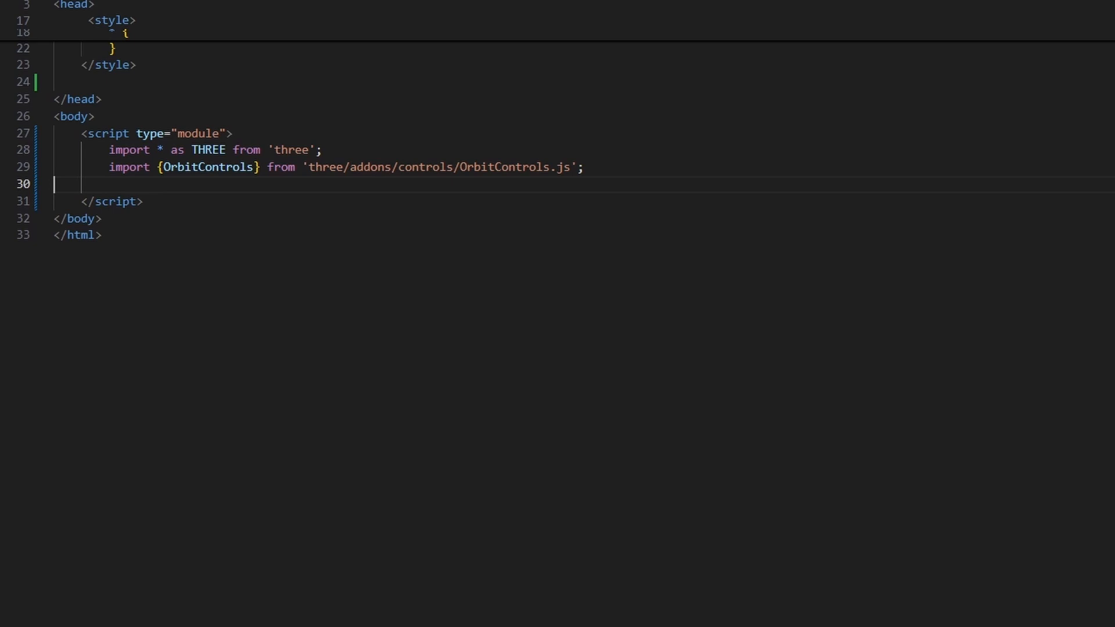
pyautogui.write('// Initialize renderer')
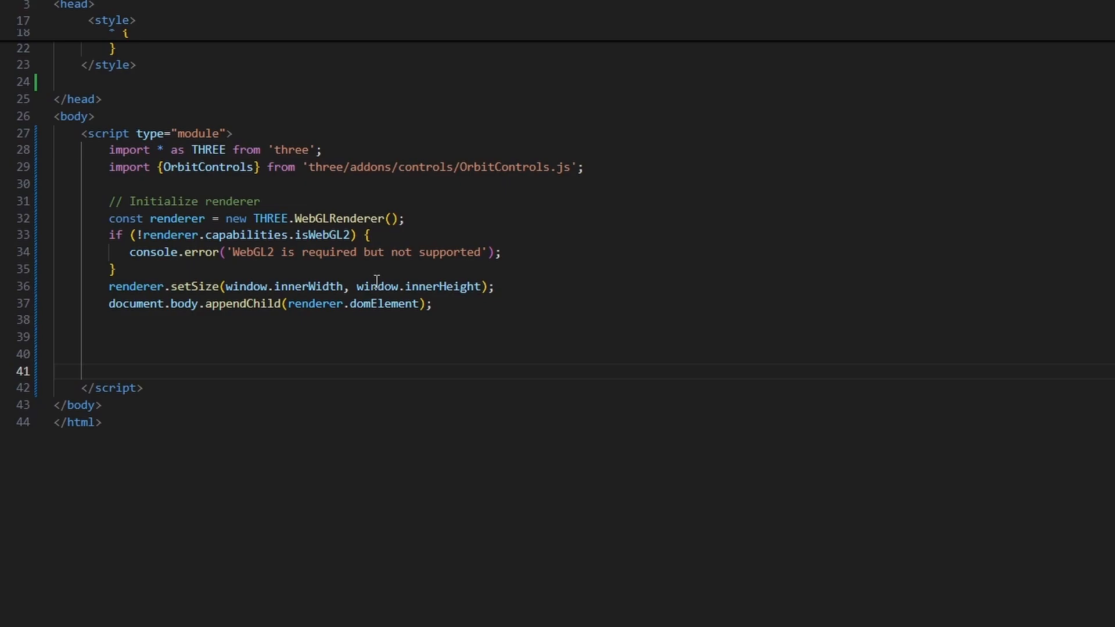
pyautogui.write('const owidth = 20;')
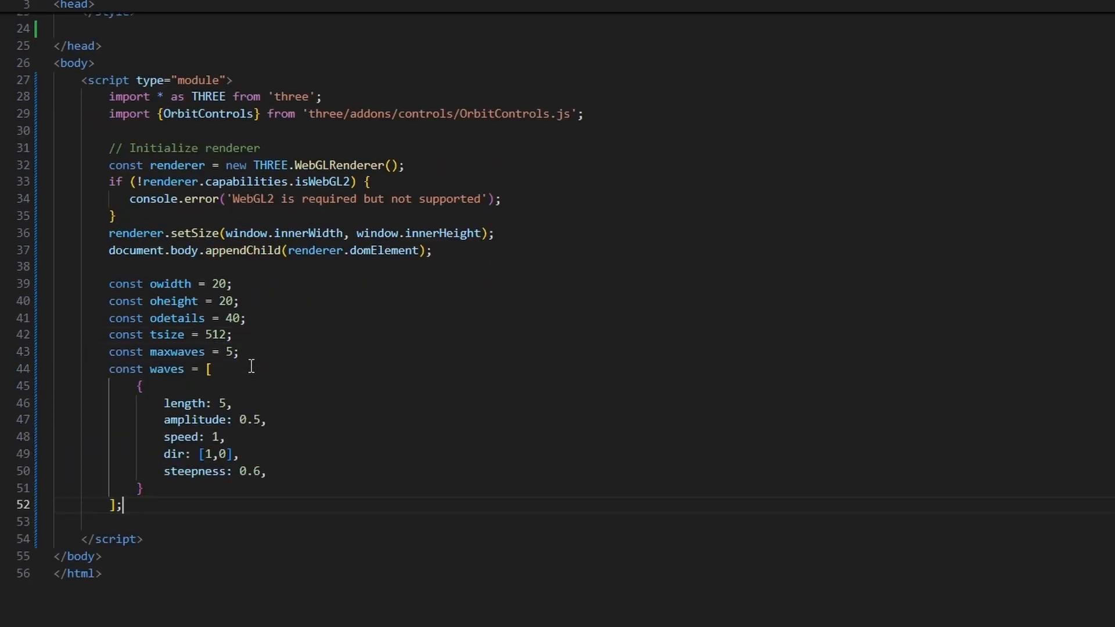
# Step: Add the // THREEJS section with PlaneGeometry, float render target, getTime and the passes array
pyautogui.scroll(-3)
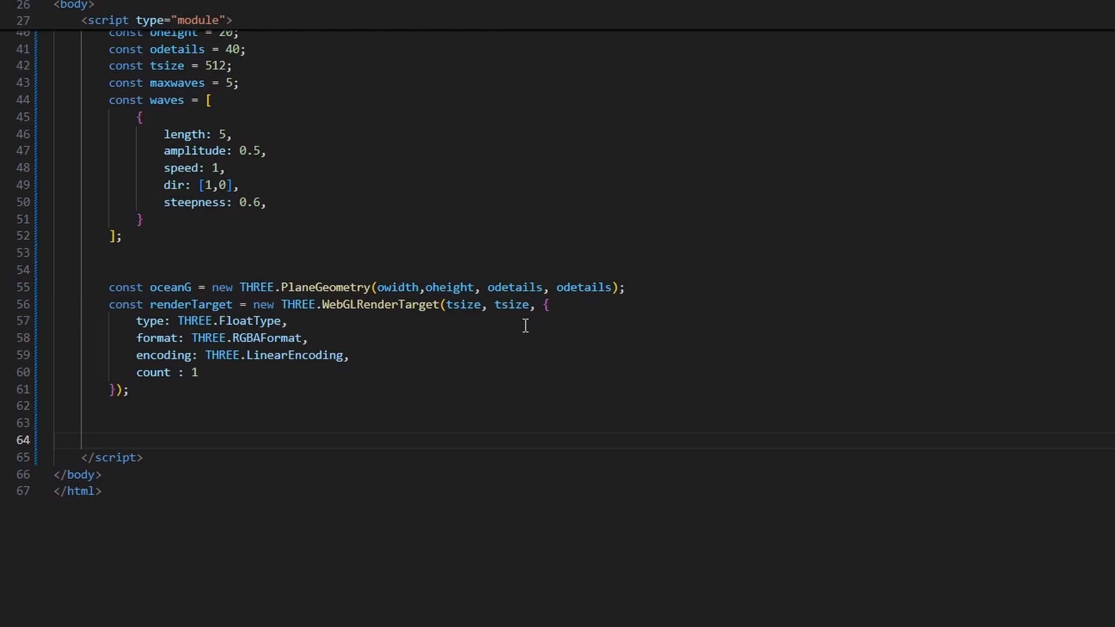
pyautogui.write('// THREEJS')
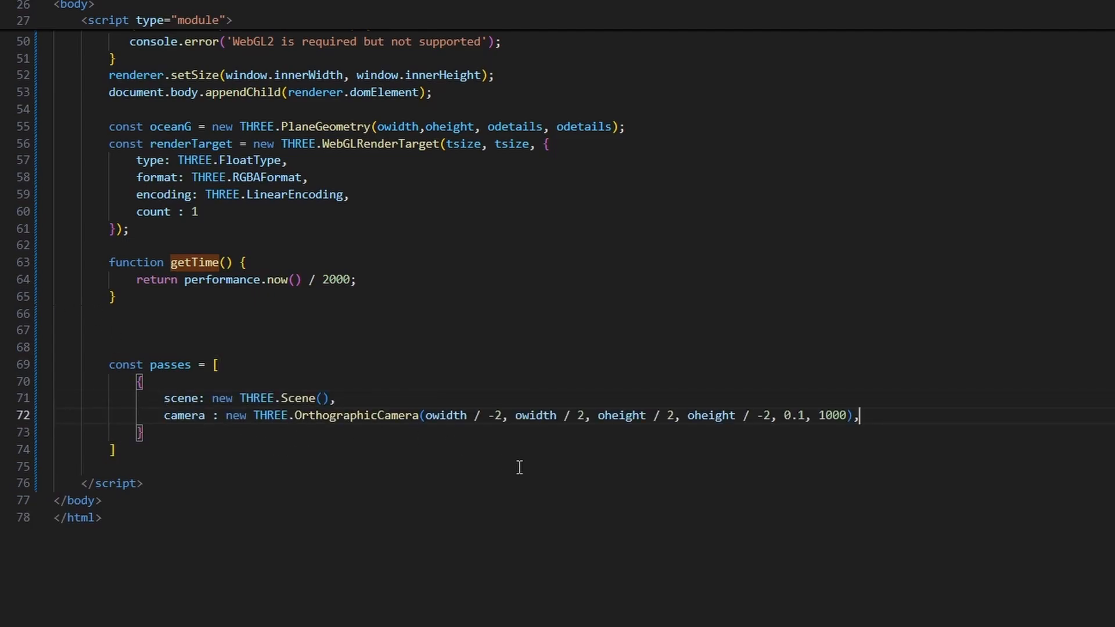
# Step: Add the pass's ocean field and init building a THREE.Mesh from oceanG with ShaderMaterial uniforms and fstPassVShader(maxwaves)
pyautogui.press('enter')
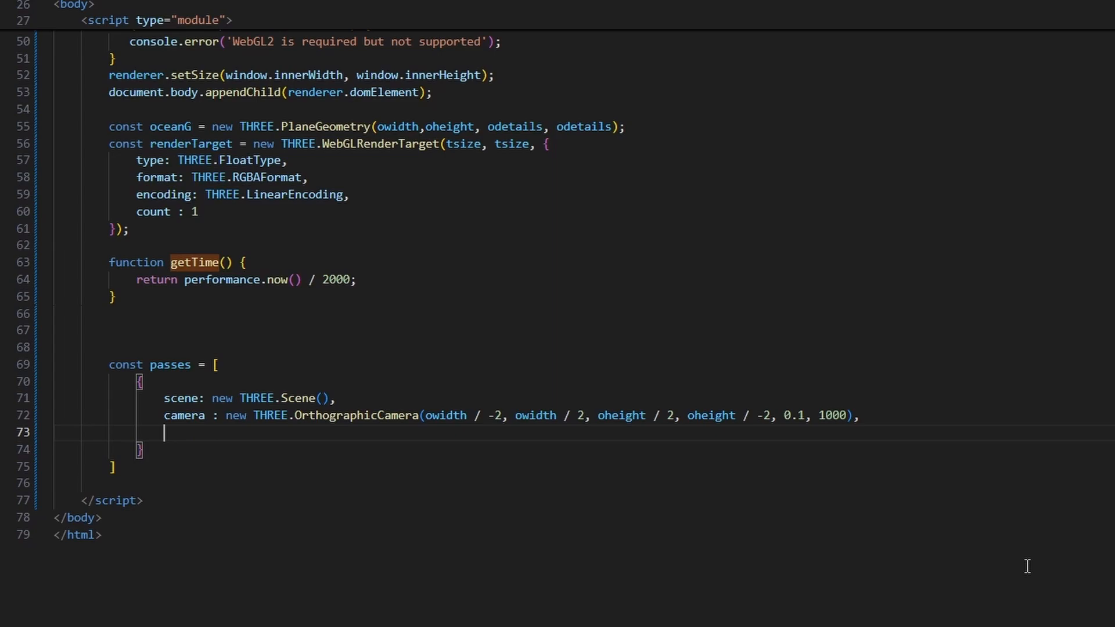
pyautogui.write('ocean : undefined,')
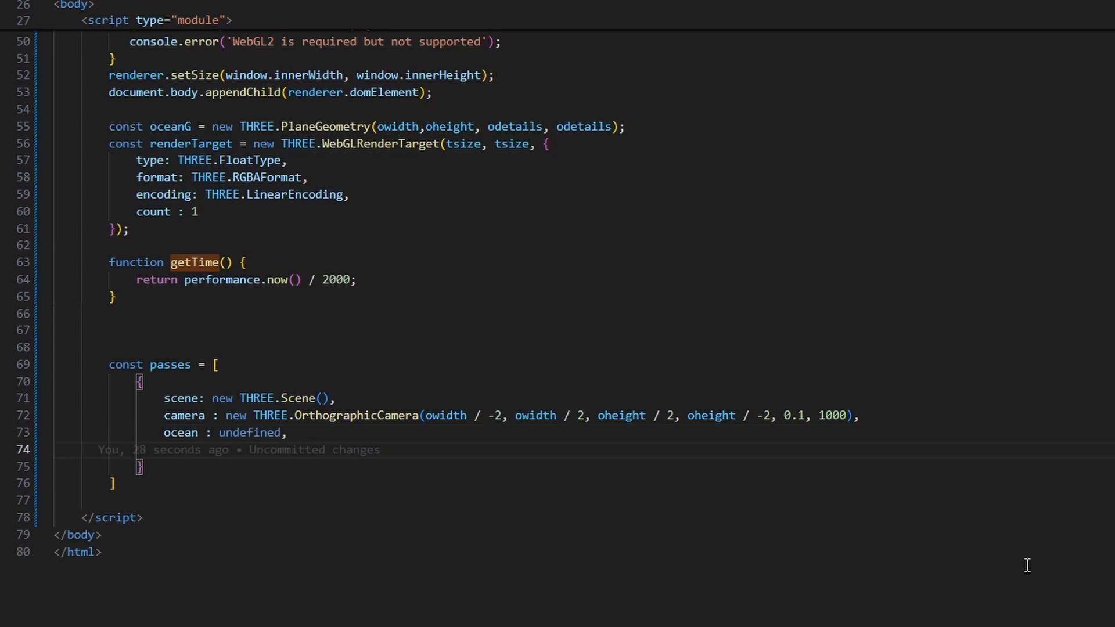
pyautogui.write('init : function(){')
pyautogui.write('this.camera.lookAt(new THREE.Vector3(0,0,0));')
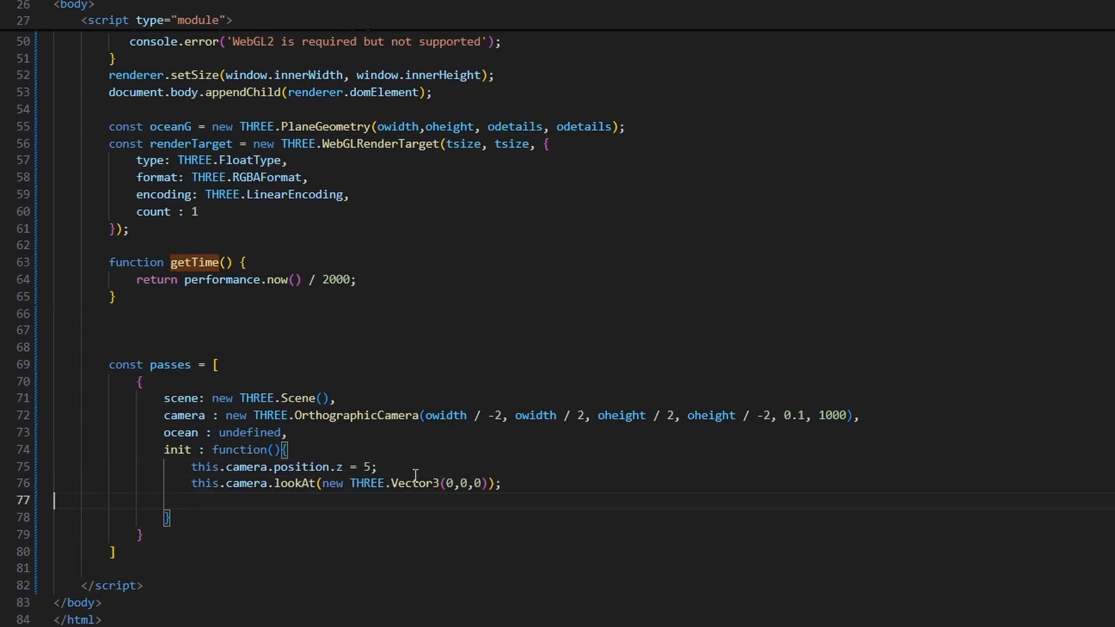
pyautogui.write('this.ocean = new THREE.Mesh(oceanG,')
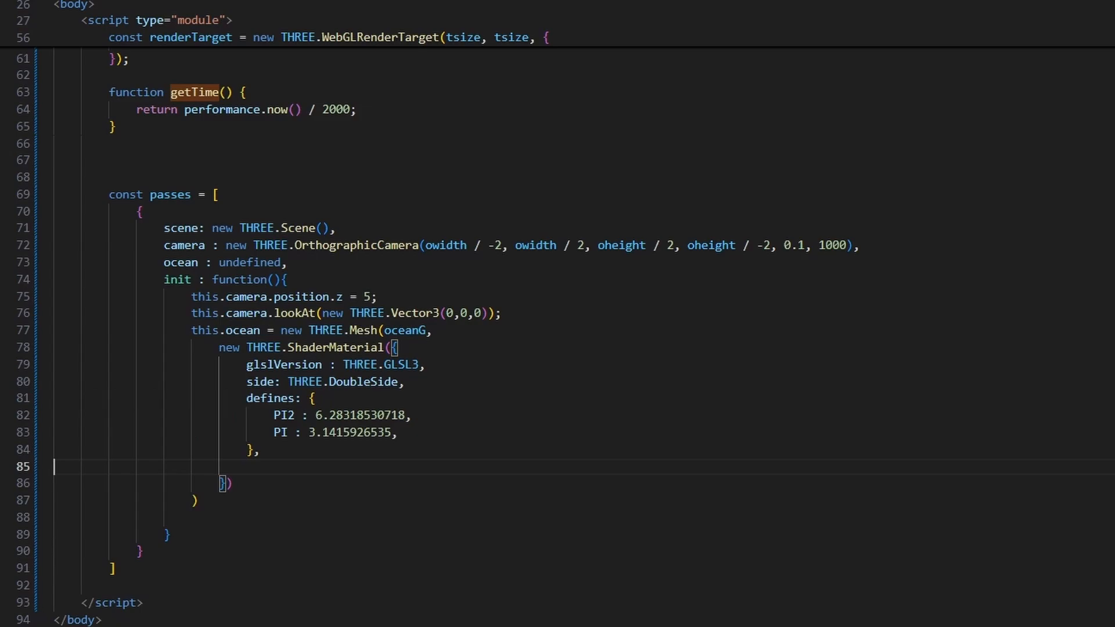
pyautogui.write('uniforms: wavesToUniforms(),')
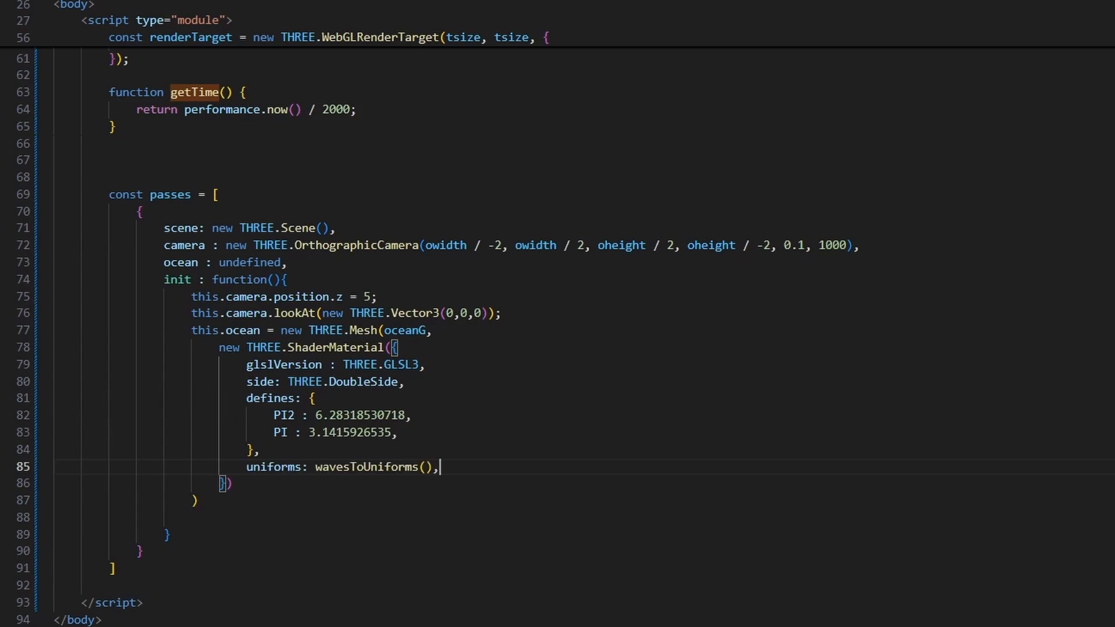
pyautogui.write('vertexShader: fstPassVShader(maxwaves),')
pyautogui.click(583, 499)
pyautogui.write(';')
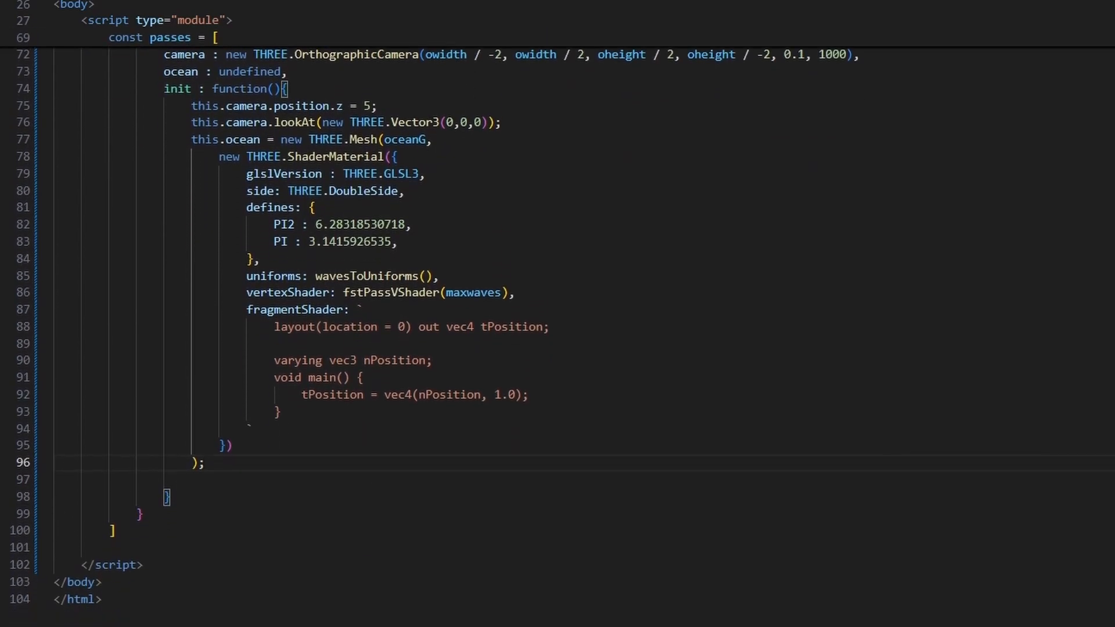
# Step: Add the ocean to the scene, write the render function calling renderer.render, and start wavesToUniforms
pyautogui.write('this.scene.add(this.ocean);')
pyautogui.write('view:')
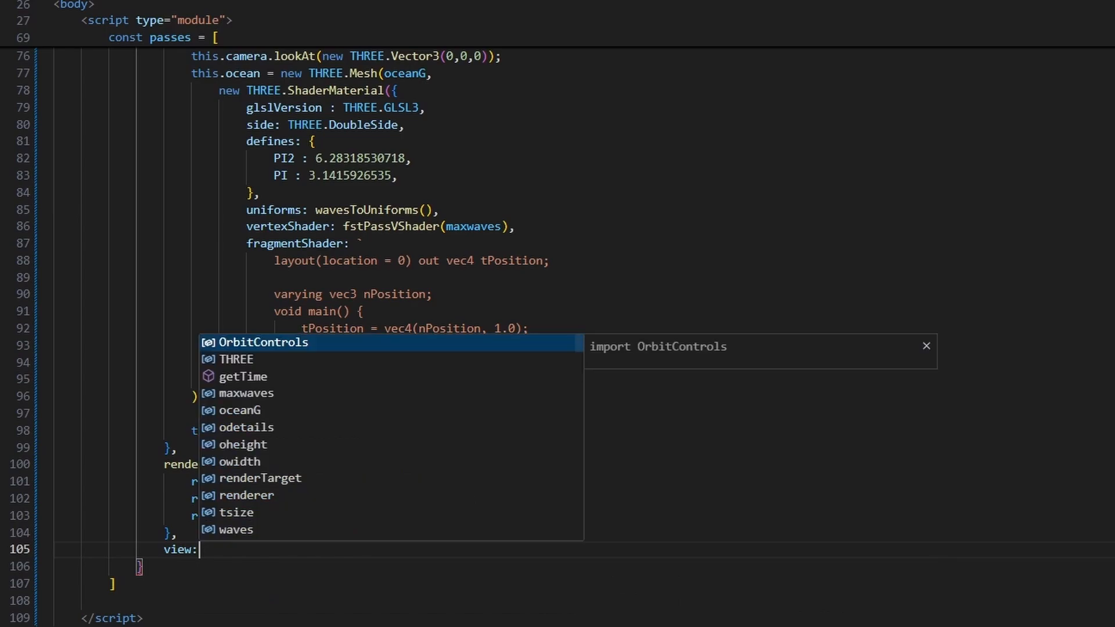
pyautogui.write('function(){')
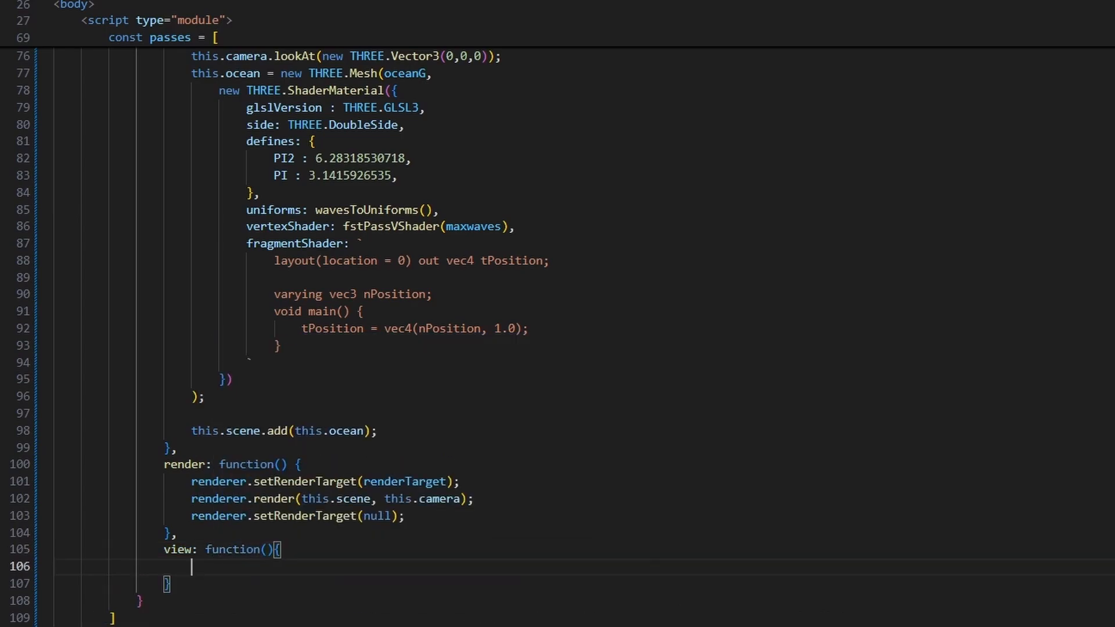
pyautogui.write('renderer.render(this.scene, this.camera);')
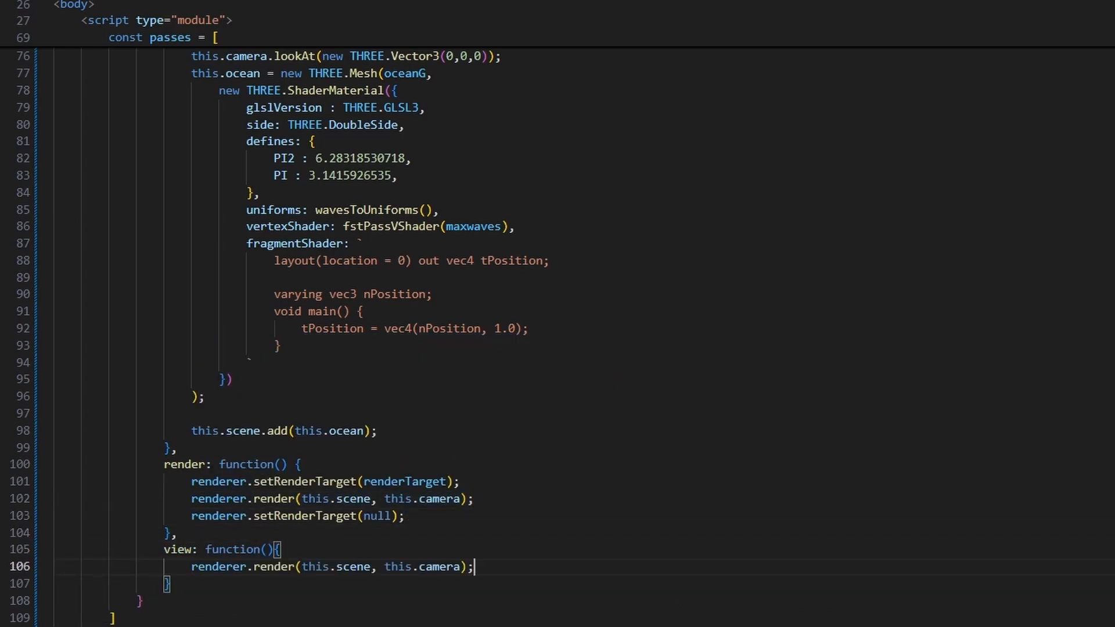
pyautogui.doubleClick(367, 455)
pyautogui.write('function wavesToUniforms(){')
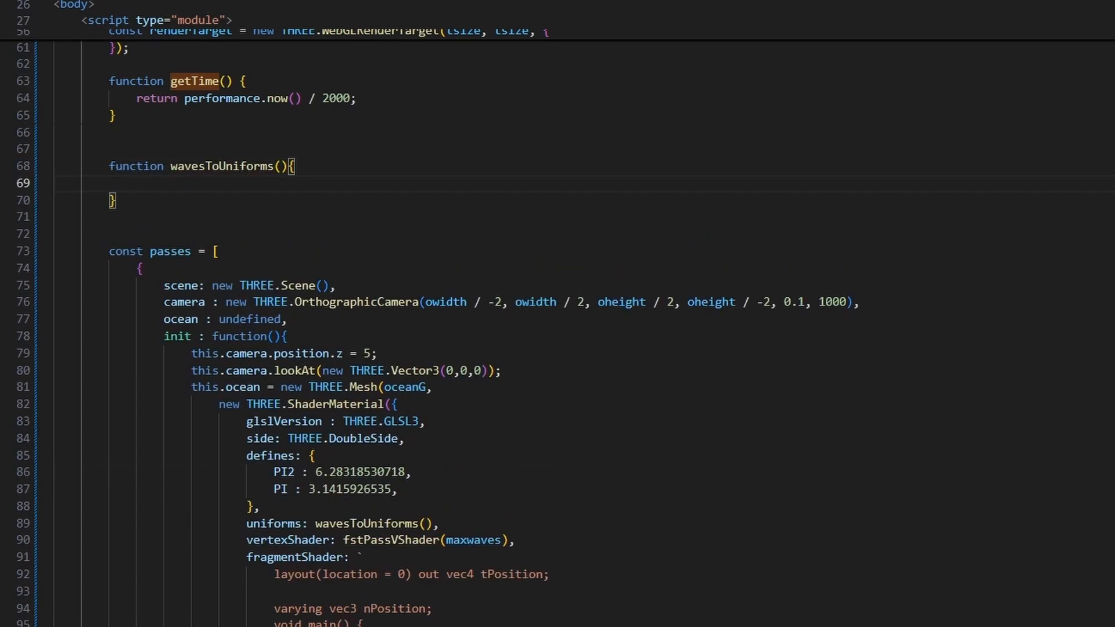
pyautogui.write('const PI2 = Math.PI*2;')
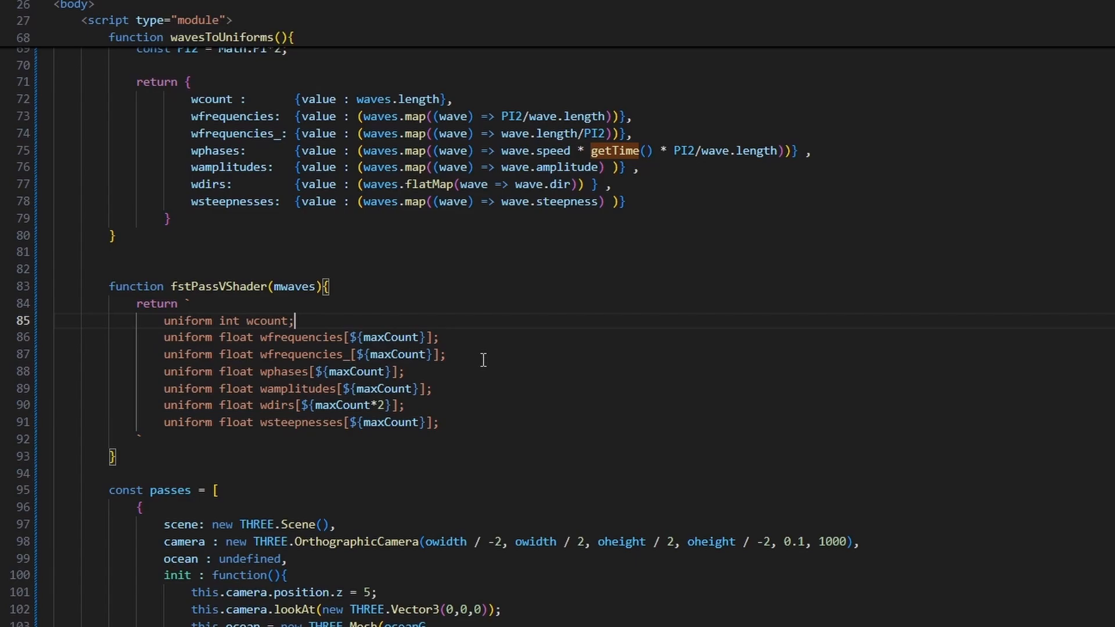
# Step: Write fstPassVShader's GLSL with varying vec3 nPosition and the gl_Position projection line
pyautogui.write('varying vec3 nPosition;')
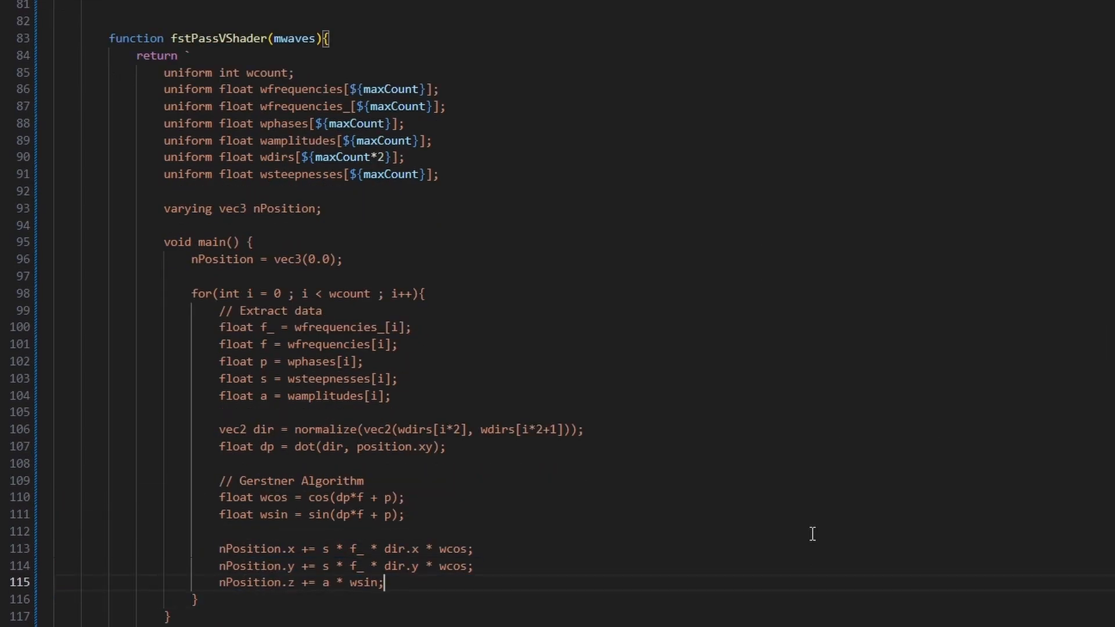
pyautogui.scroll(-3)
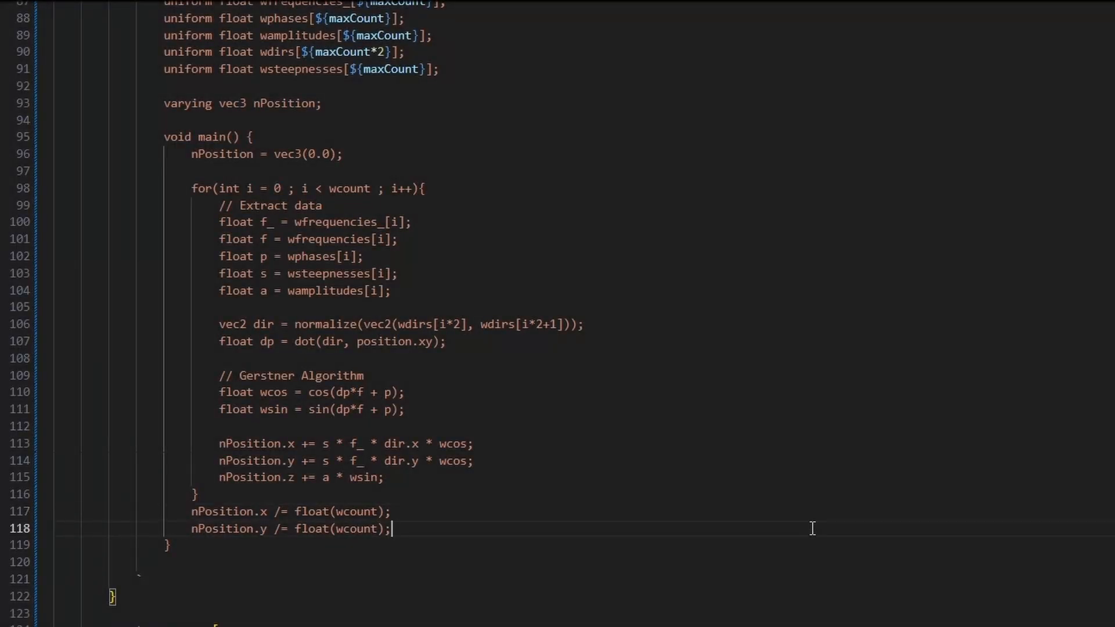
pyautogui.write('gl_Position = projectionMatrix * modelViewMatrix * vec4(position, 1.0);')
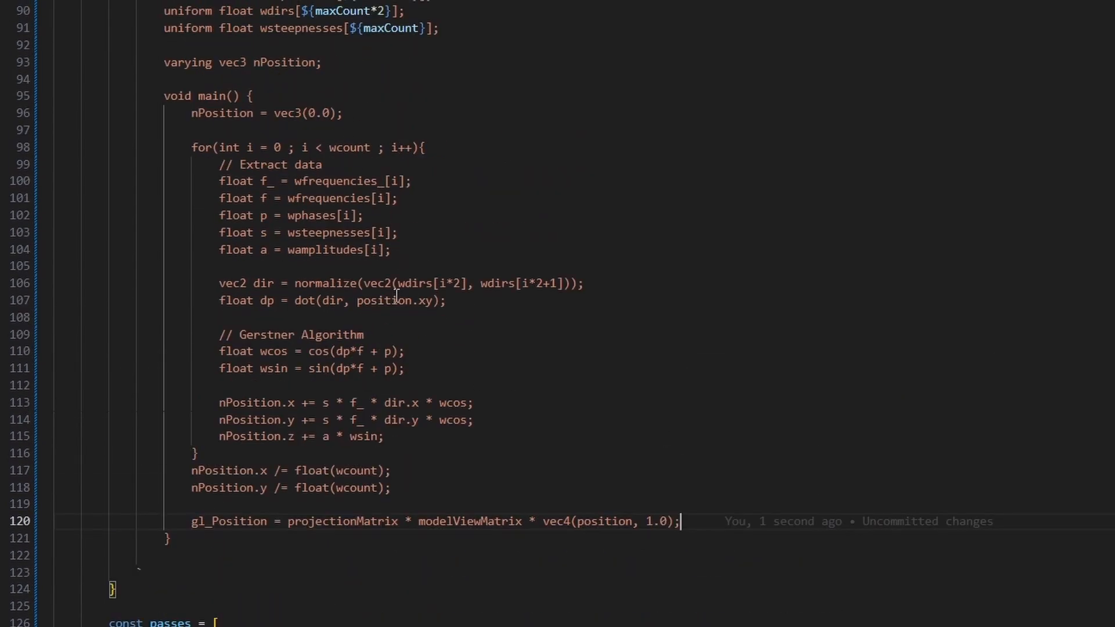
pyautogui.scroll(-3)
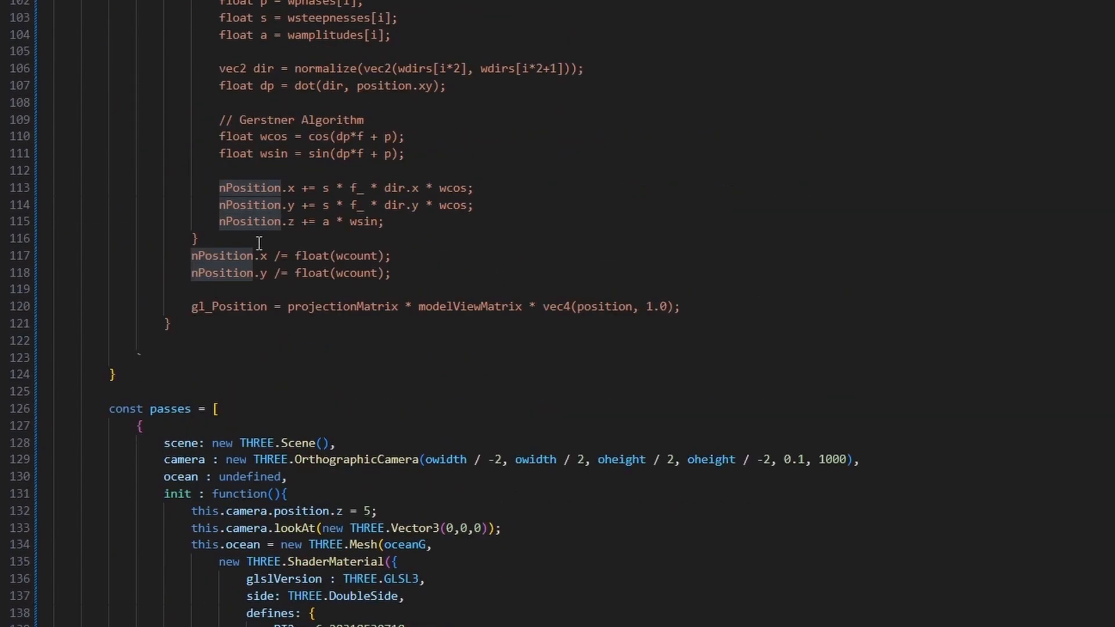
pyautogui.scroll(-3)
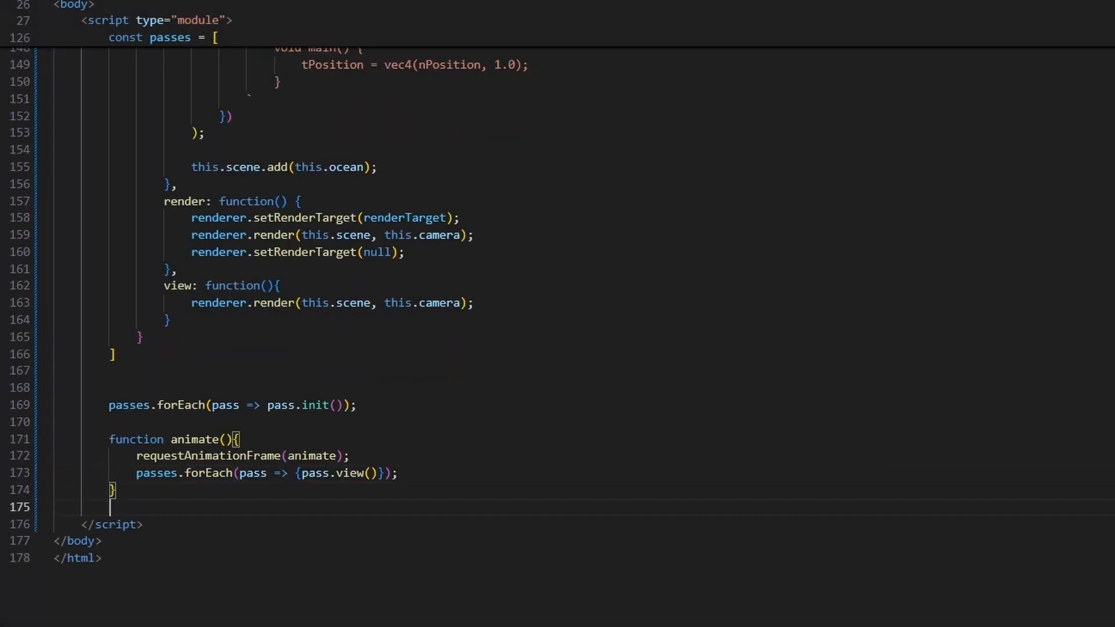
# Step: Call animate() after the passes are initialised
pyautogui.write('animate();')
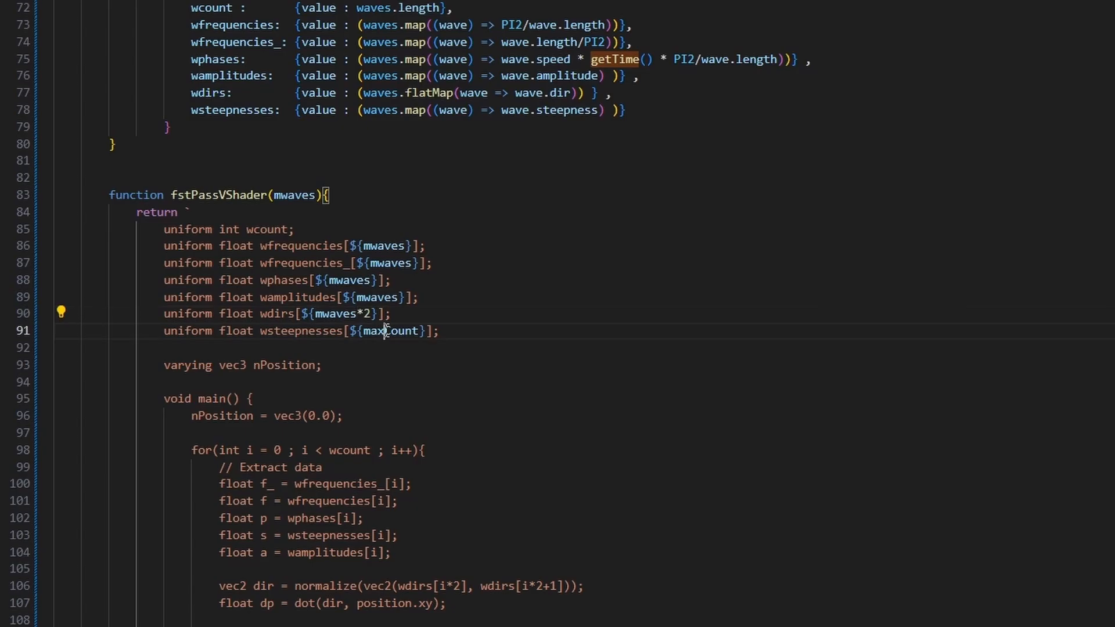
pyautogui.scroll(-3)
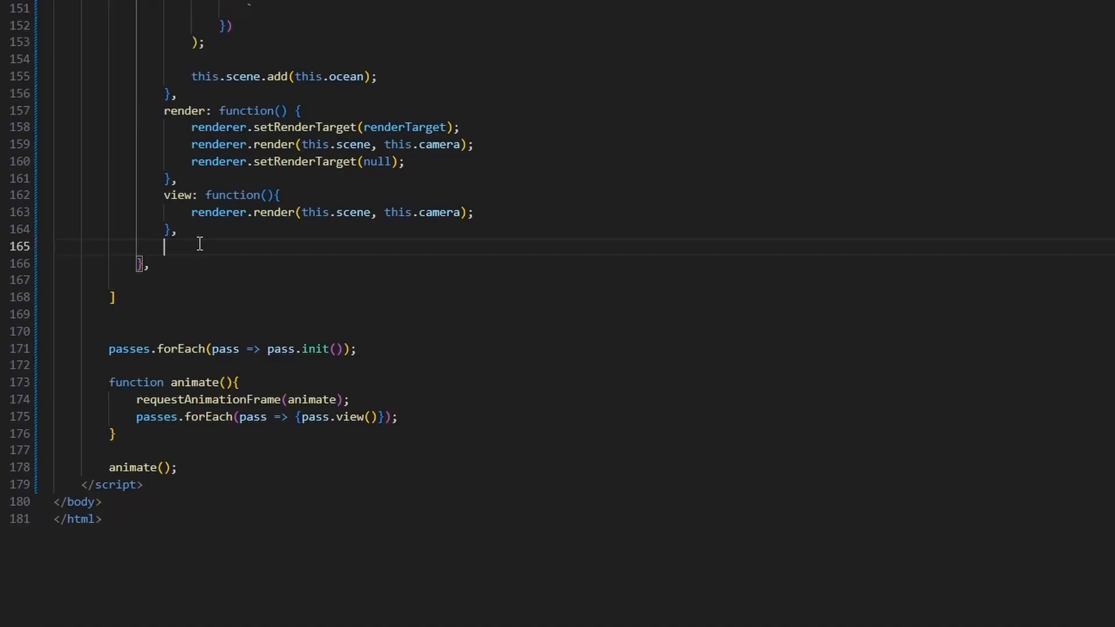
# Step: Add the first pass's update function for wphases and call pass.update() in animate
pyautogui.write('update : function(){')
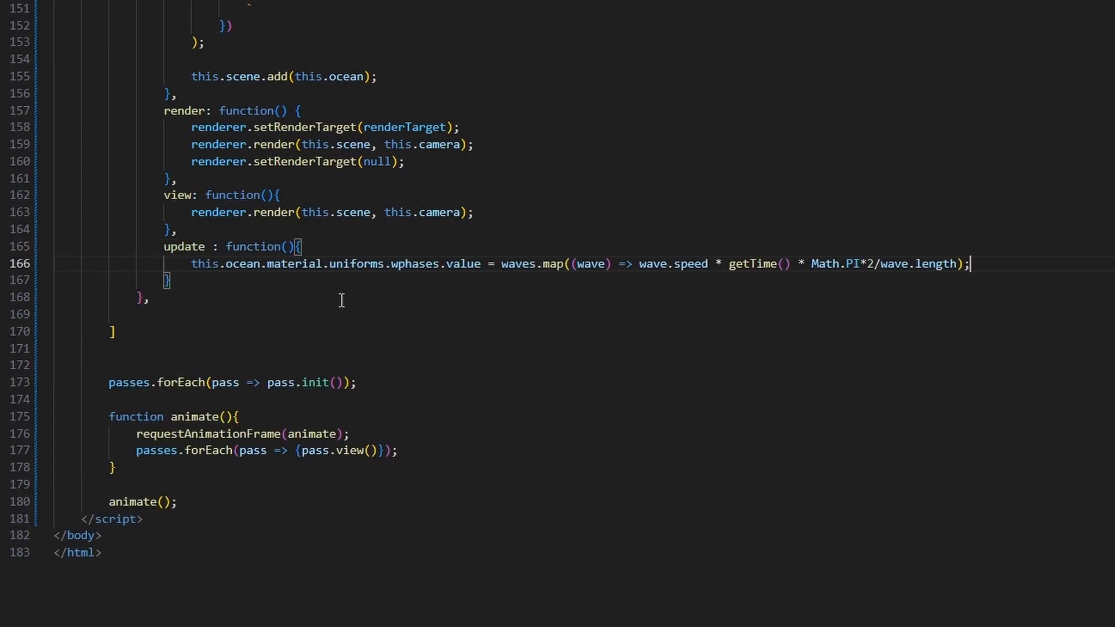
pyautogui.write('update() ; pass.')
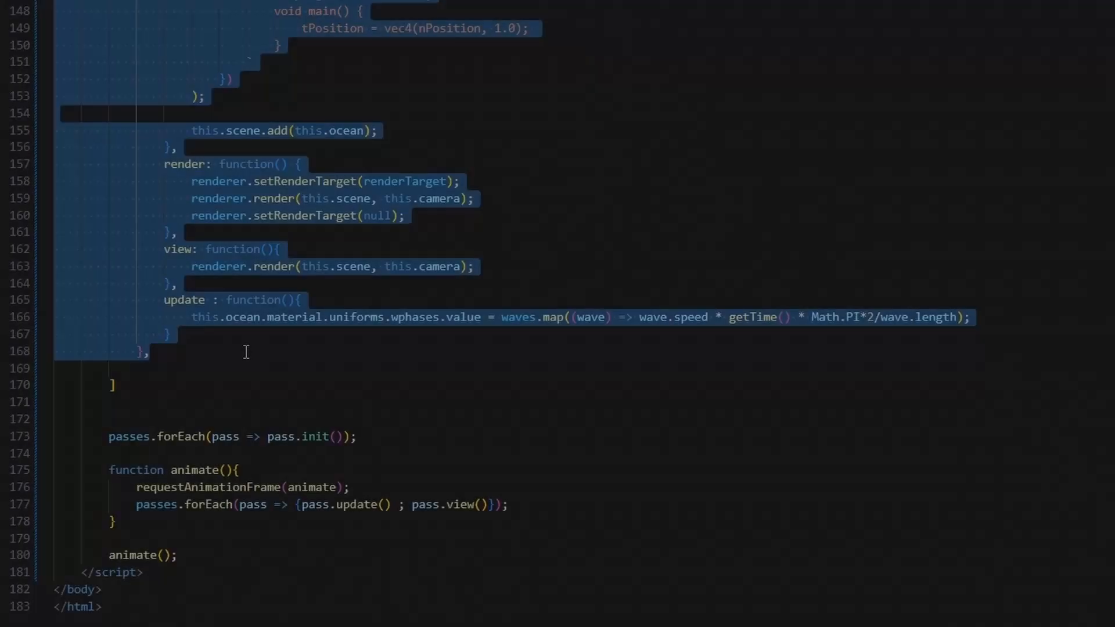
# Step: Complete the second pass's controls.update call and add its ocean mesh to the scene
pyautogui.scroll(-3)
pyautogui.write('this.controls.upda')
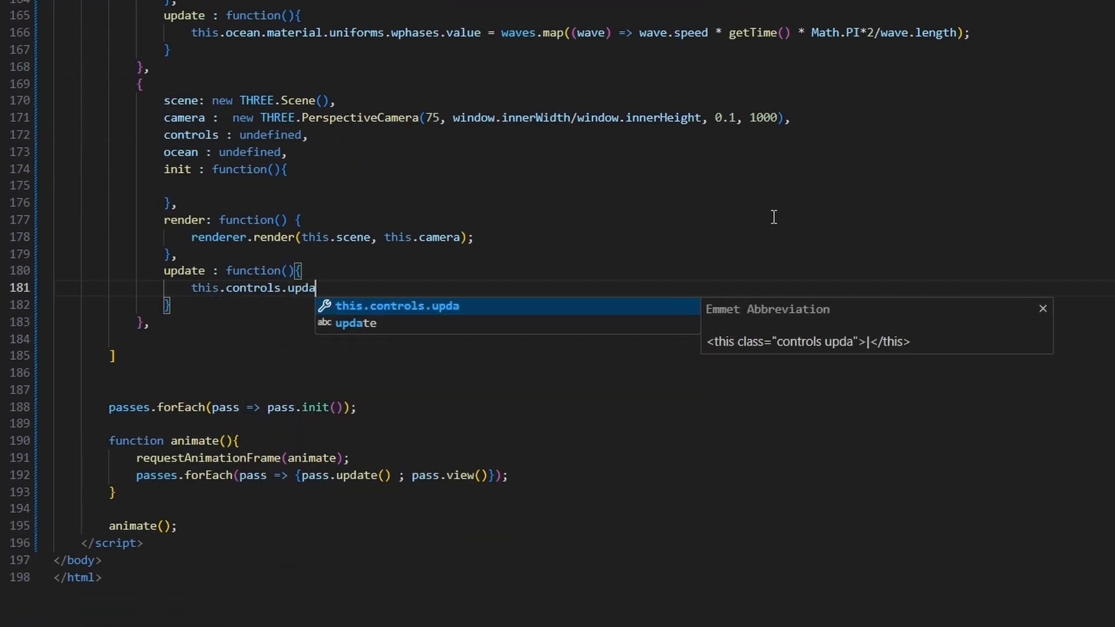
pyautogui.press('Tab')
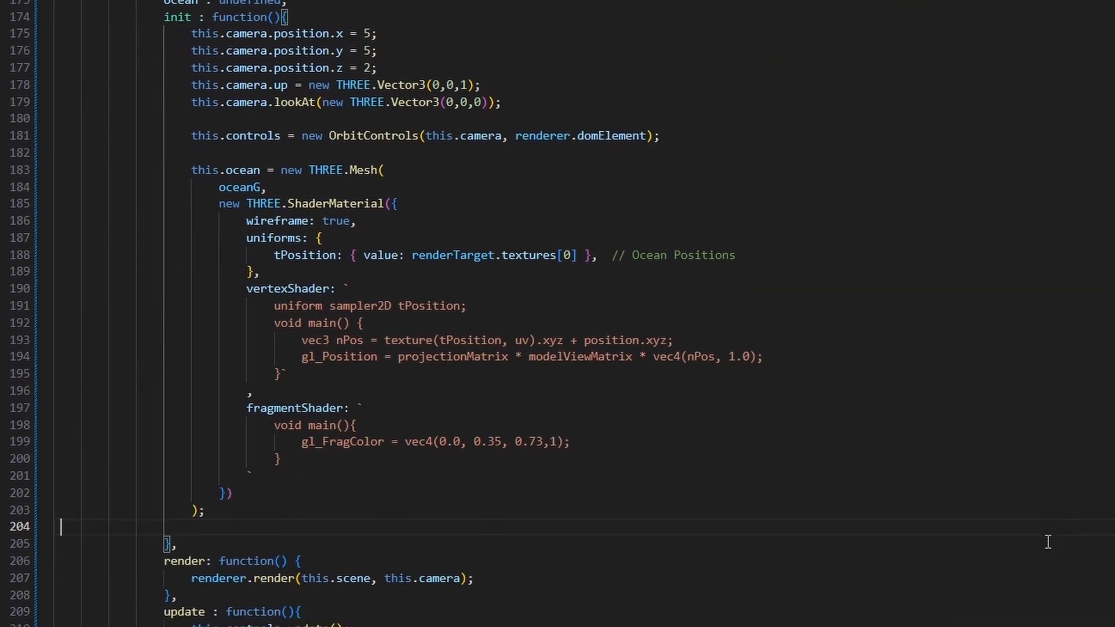
pyautogui.write('this.scene.add(this.ocean);')
pyautogui.write('passes.forEach(pass => {pass.update() ; pass.re()});')
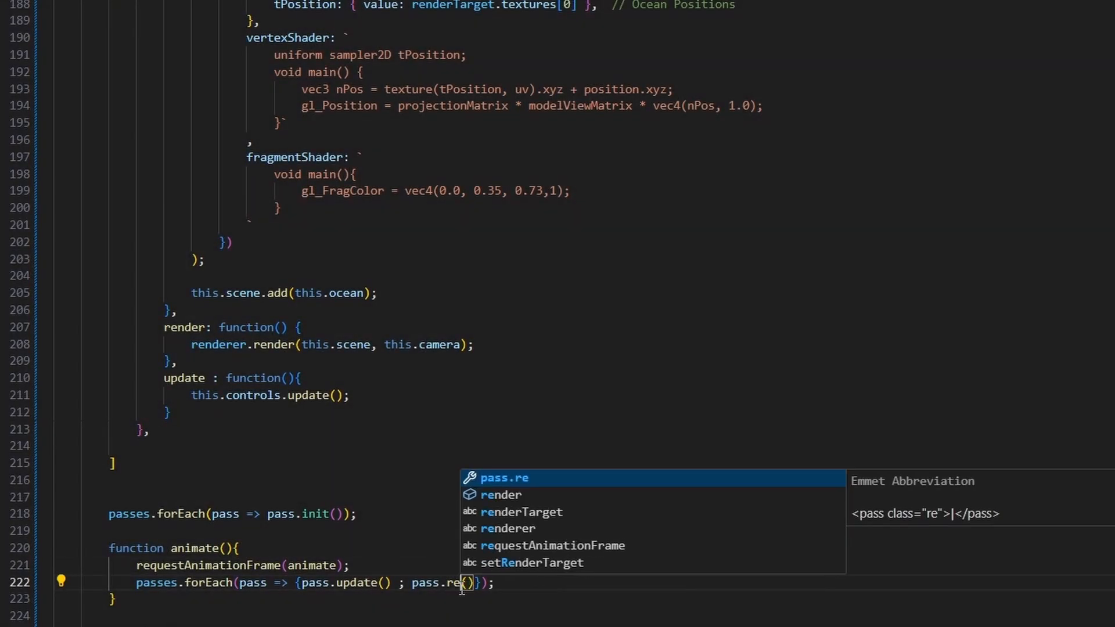
# Step: Change pass.view() to pass.render() in the animate loop
pyautogui.write('nder')
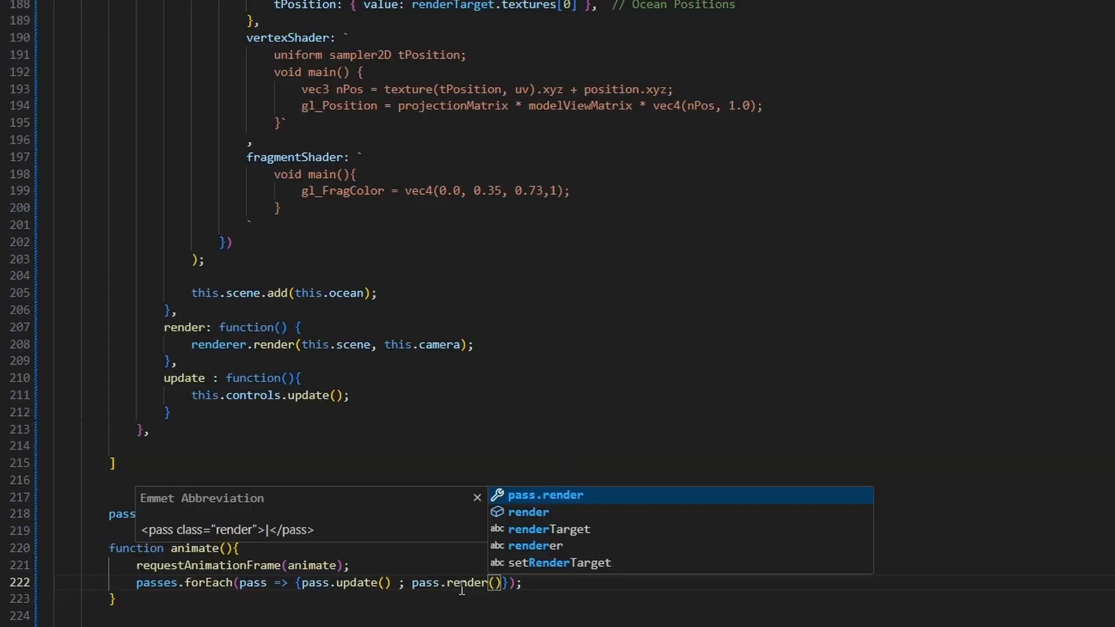